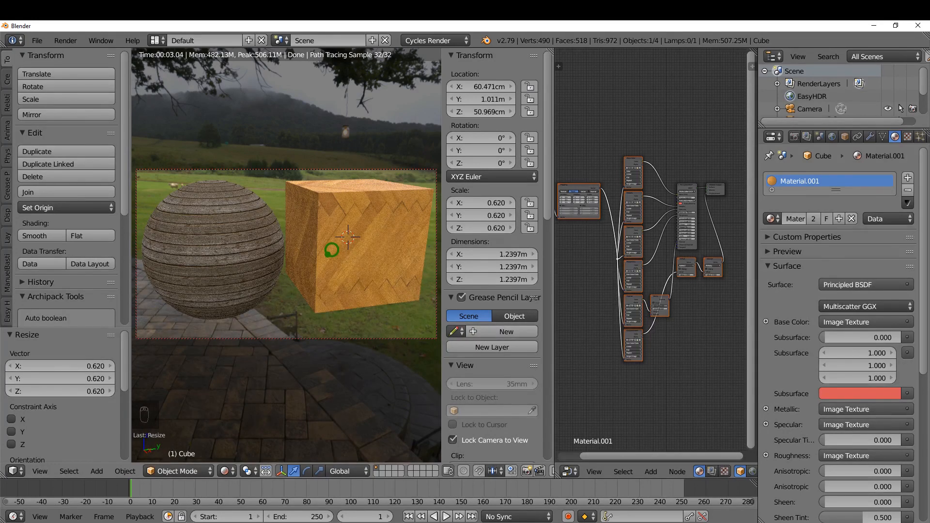
# Start over from a fresh default scene with cube, camera and lamp
pyautogui.click(431, 41)
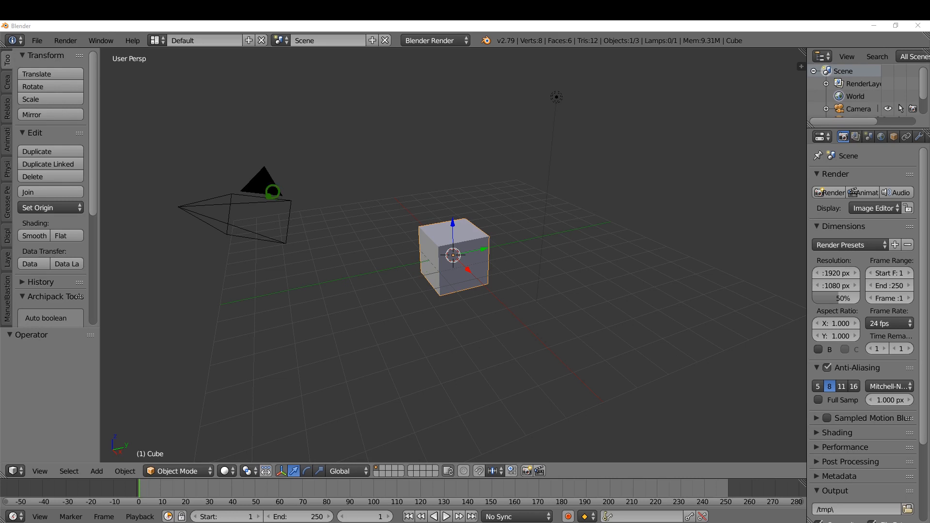
# In User Preferences Add-ons, enable the 3D View: Easy HDRI add-on
pyautogui.click(36, 41)
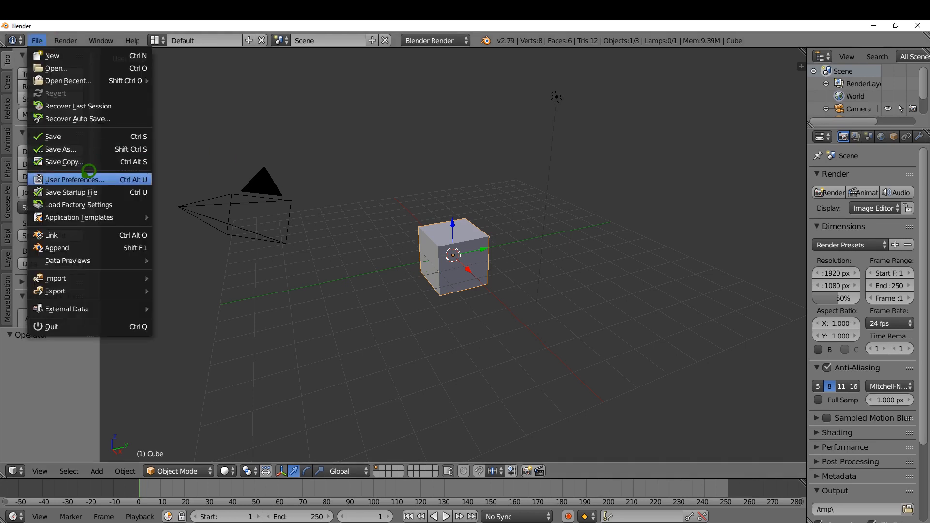
pyautogui.click(74, 179)
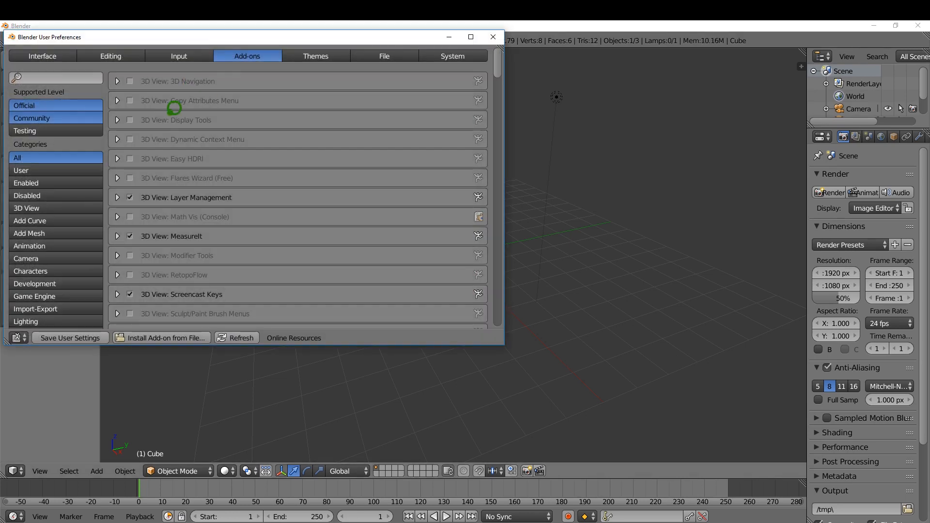
pyautogui.moveTo(131, 158)
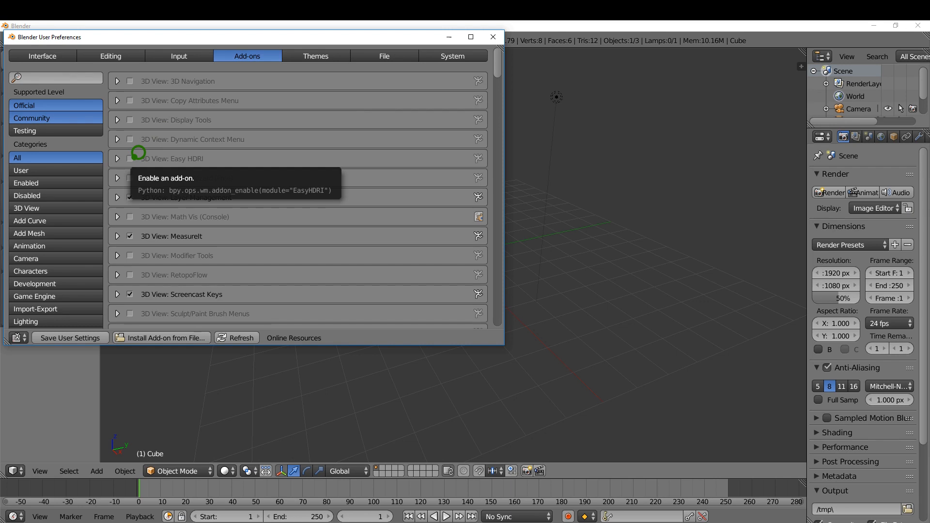
pyautogui.click(130, 158)
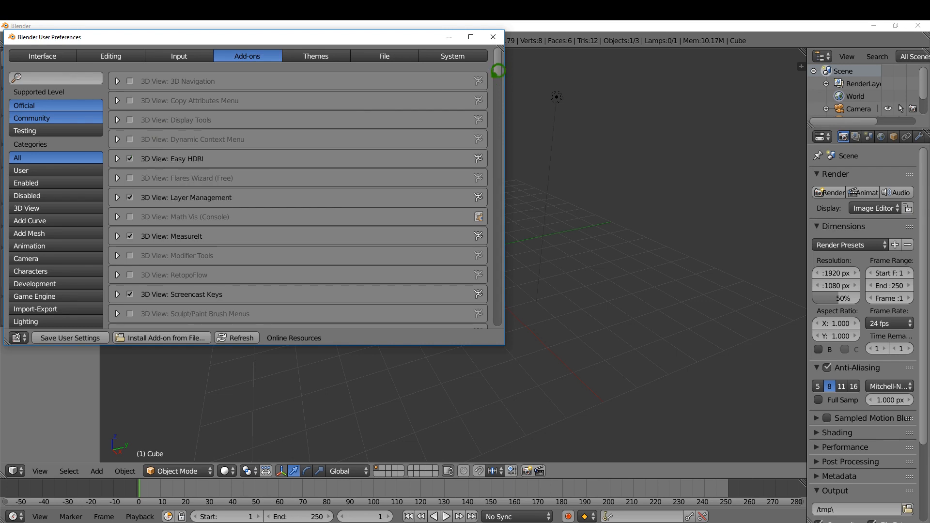
# Scroll the add-on list to confirm Node Wrangler and Cycles are enabled, then return to the top
pyautogui.scroll(-3)
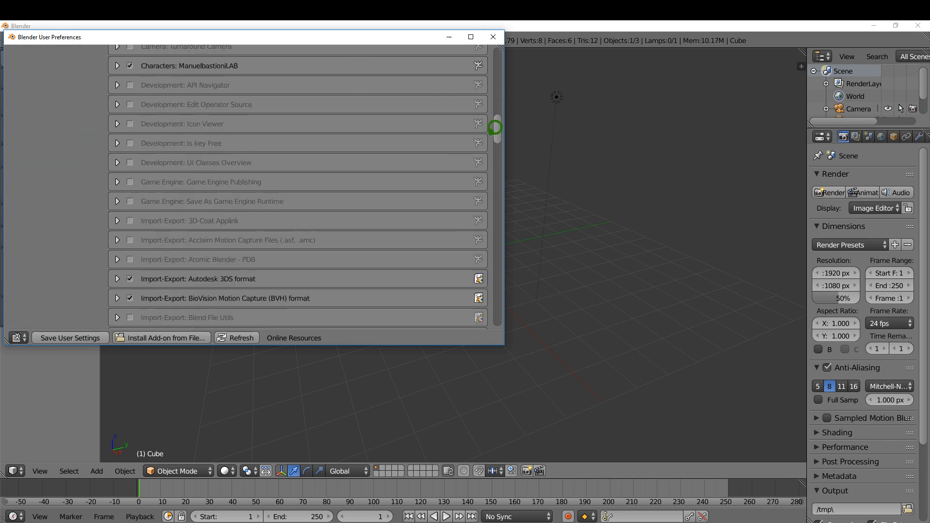
pyautogui.scroll(-3)
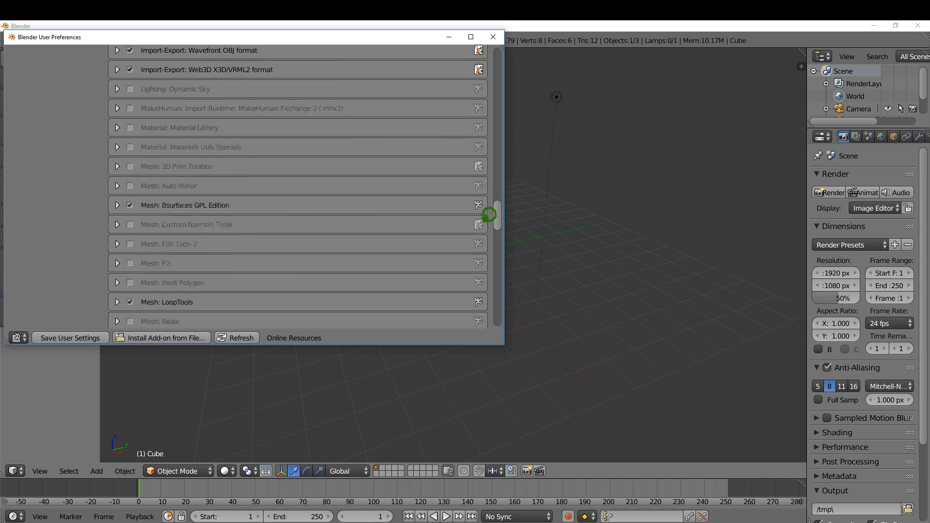
pyautogui.scroll(-3)
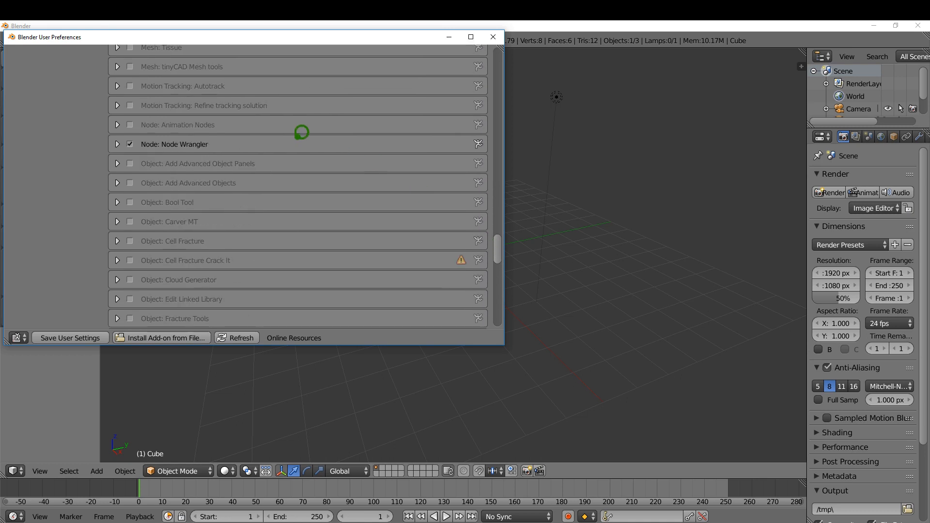
pyautogui.moveTo(136, 136)
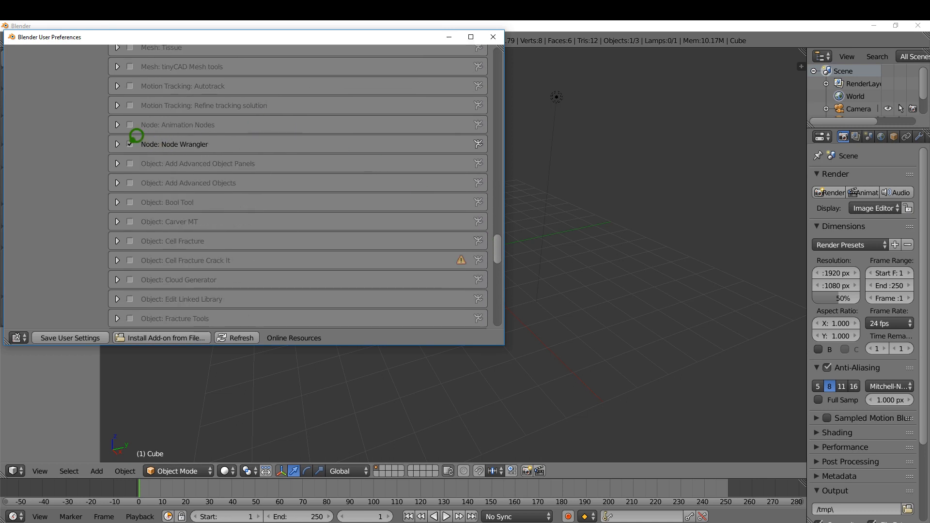
pyautogui.scroll(-3)
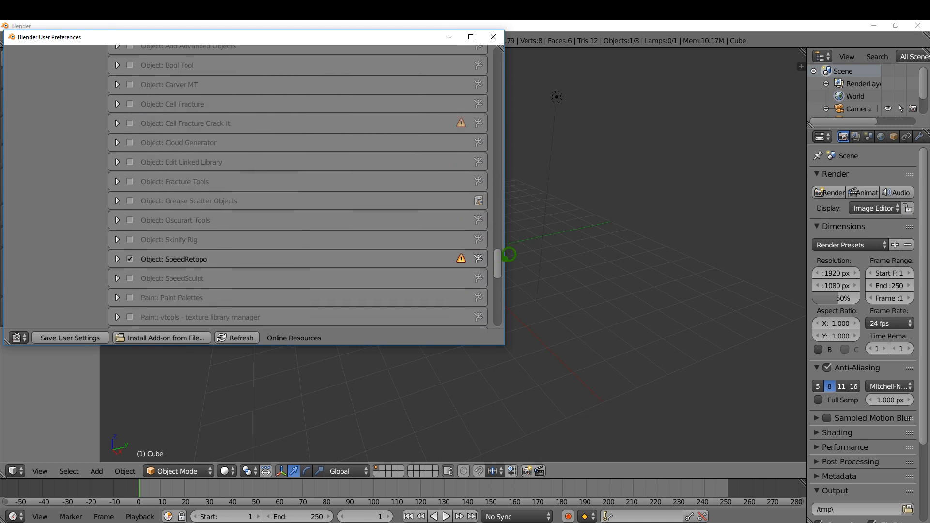
pyautogui.scroll(-3)
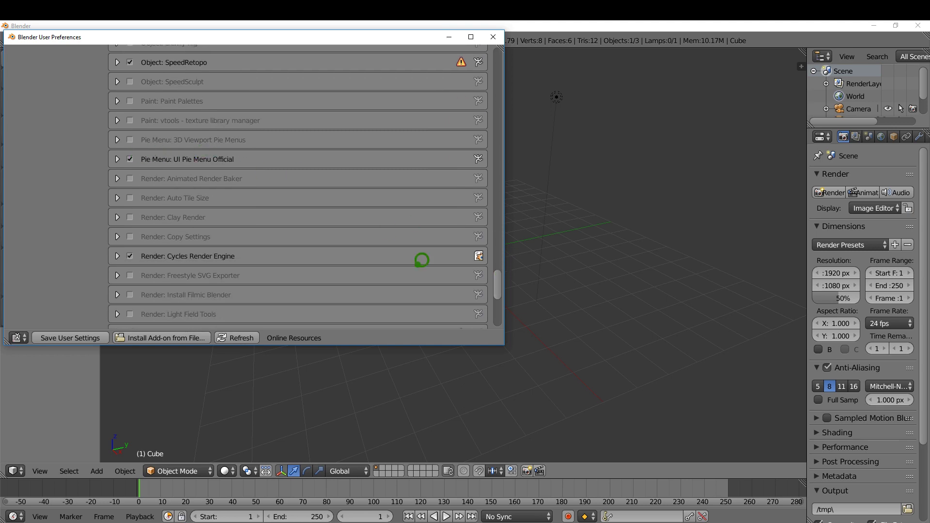
pyautogui.scroll(3)
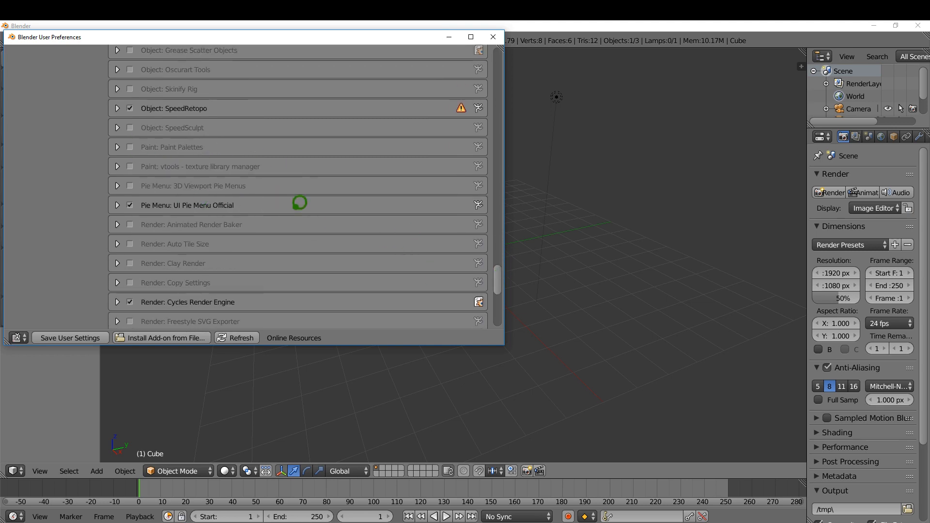
pyautogui.click(247, 56)
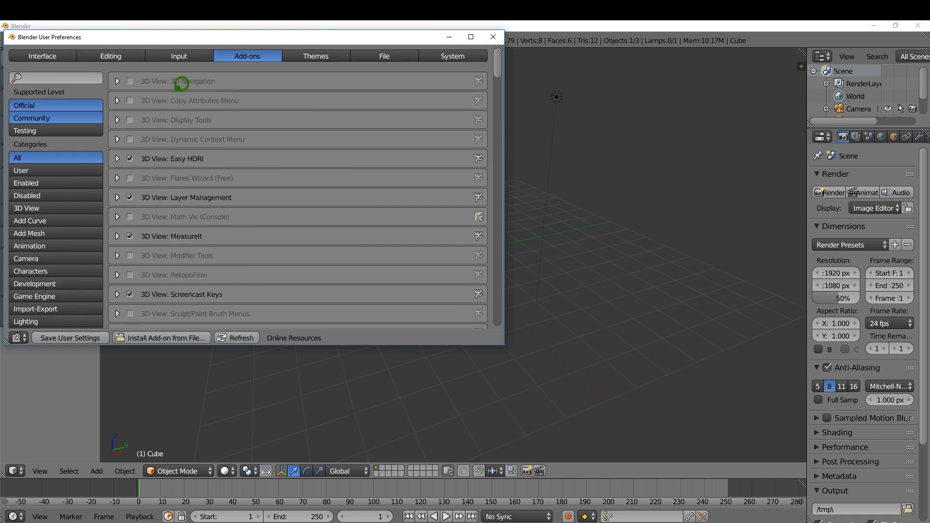
# Show the Input preferences where Emulate Numpad is checked
pyautogui.click(178, 56)
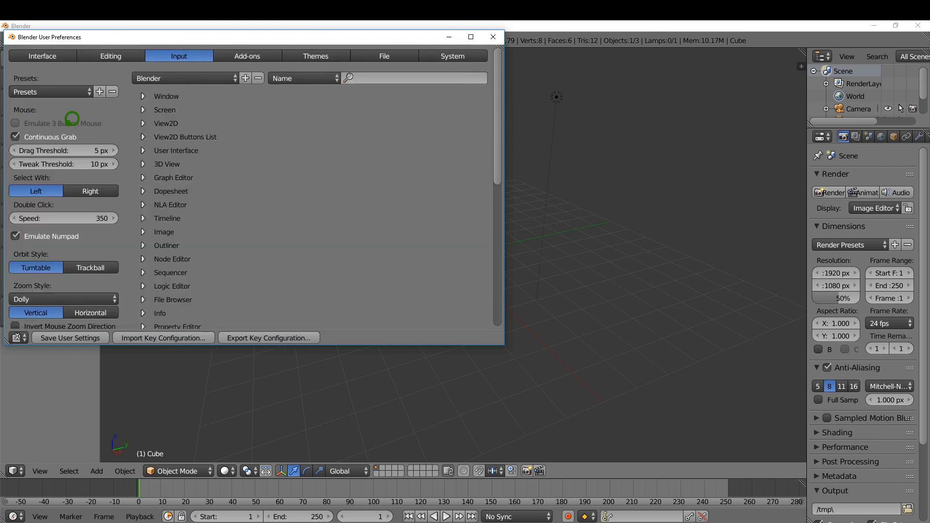
pyautogui.moveTo(39, 182)
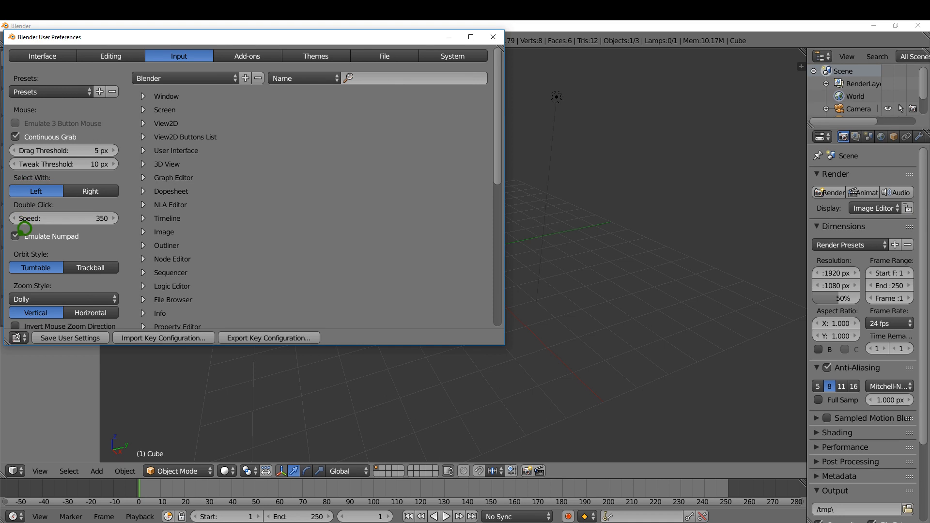
pyautogui.moveTo(52, 237)
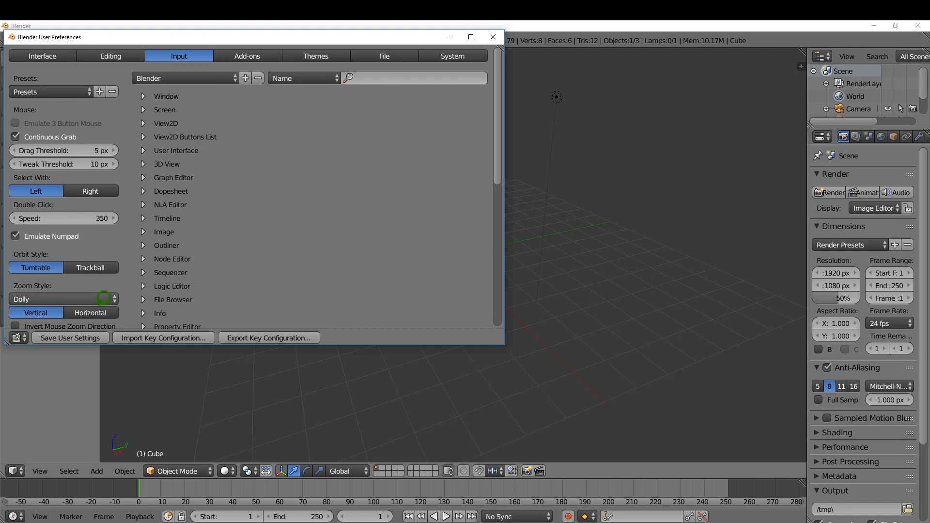
pyautogui.moveTo(264, 316)
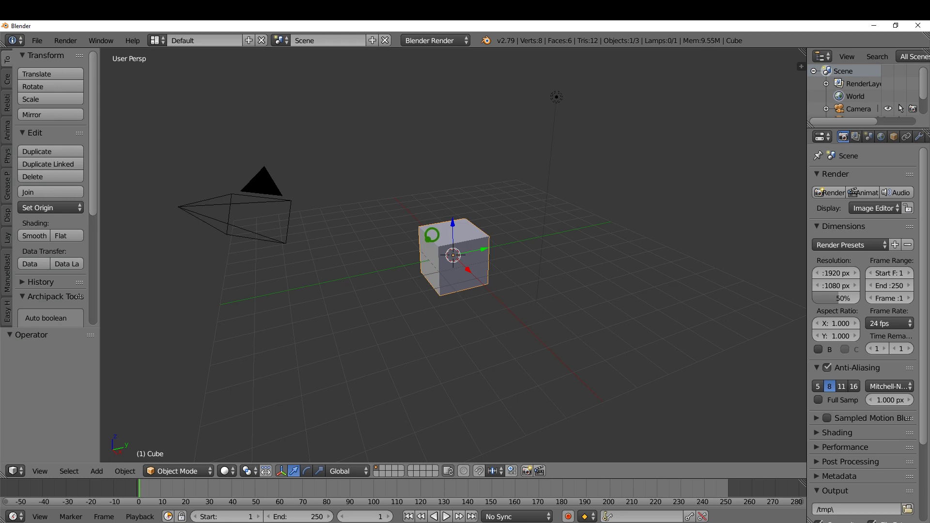
# Delete the default cube and add a UV sphere with smooth shading
pyautogui.click(32, 177)
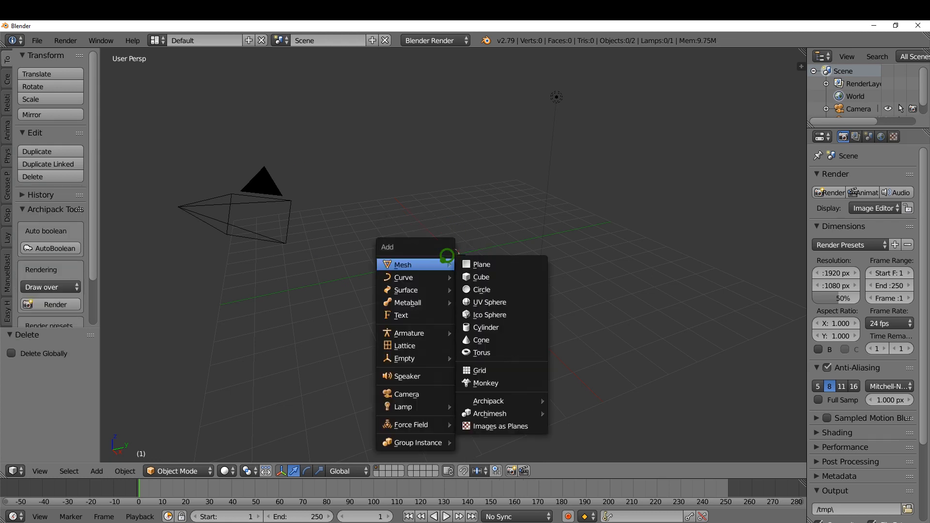
pyautogui.moveTo(501, 302)
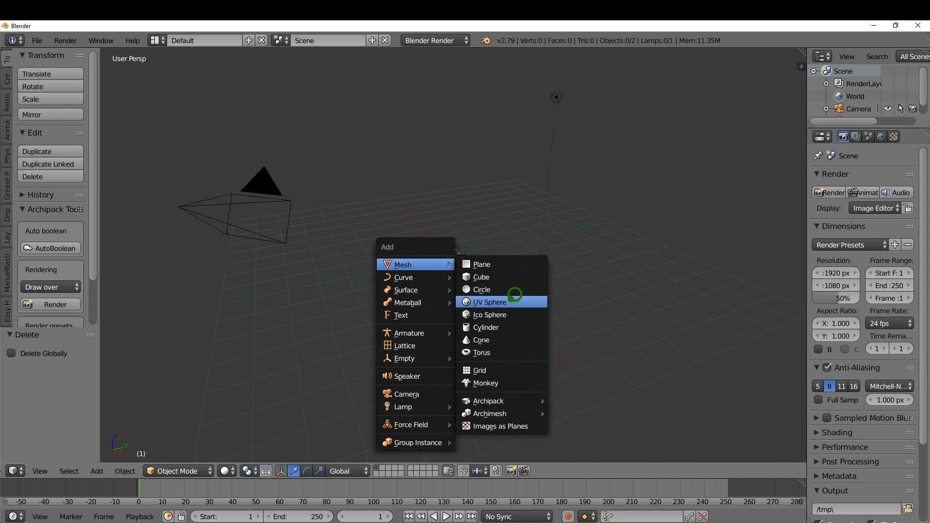
pyautogui.click(487, 303)
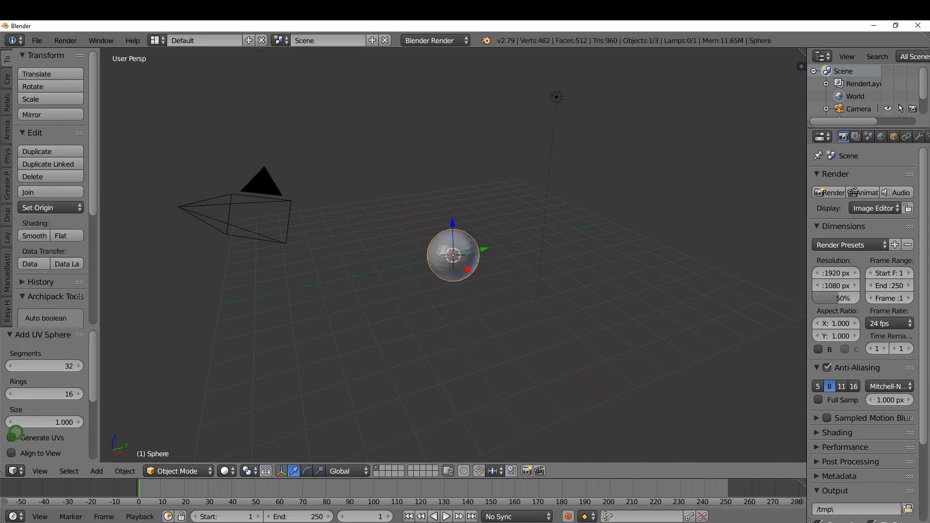
pyautogui.click(11, 438)
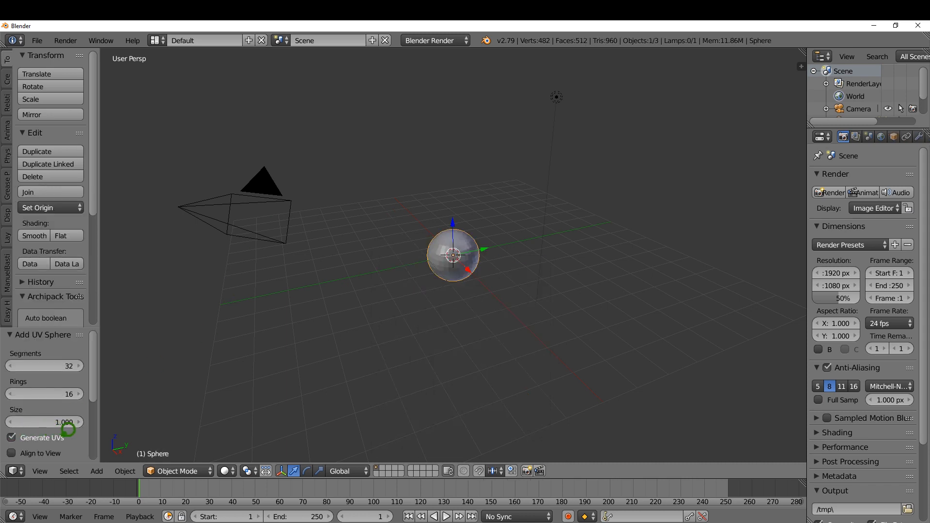
pyautogui.moveTo(46, 224)
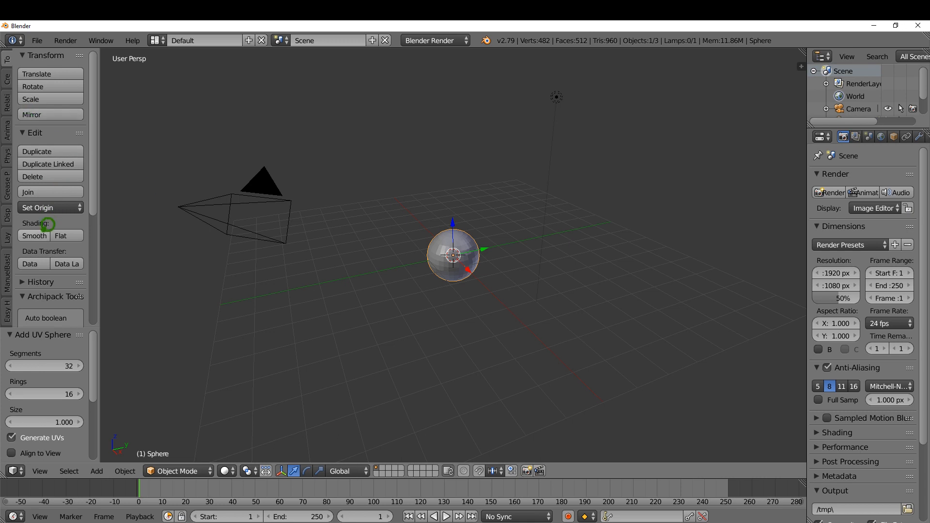
pyautogui.click(34, 235)
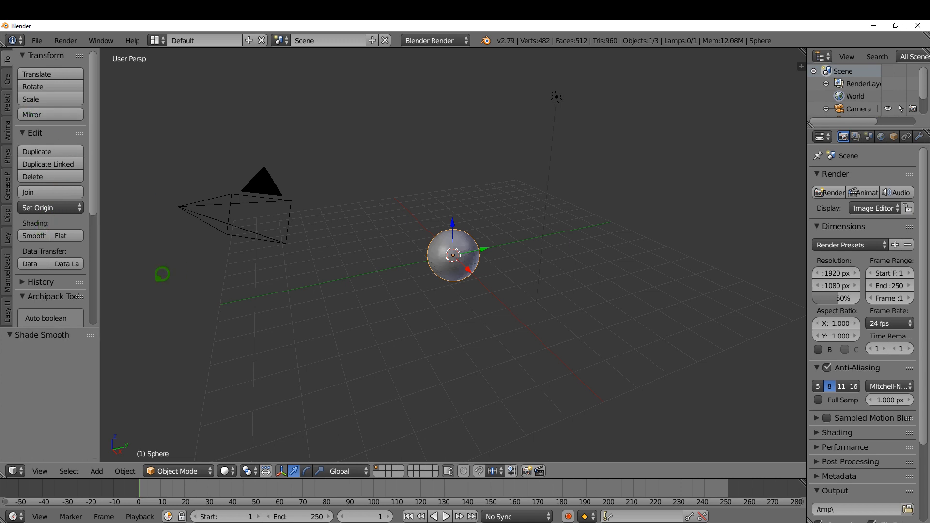
# Switch the render engine to Cycles and set scene units to Metric
pyautogui.click(432, 41)
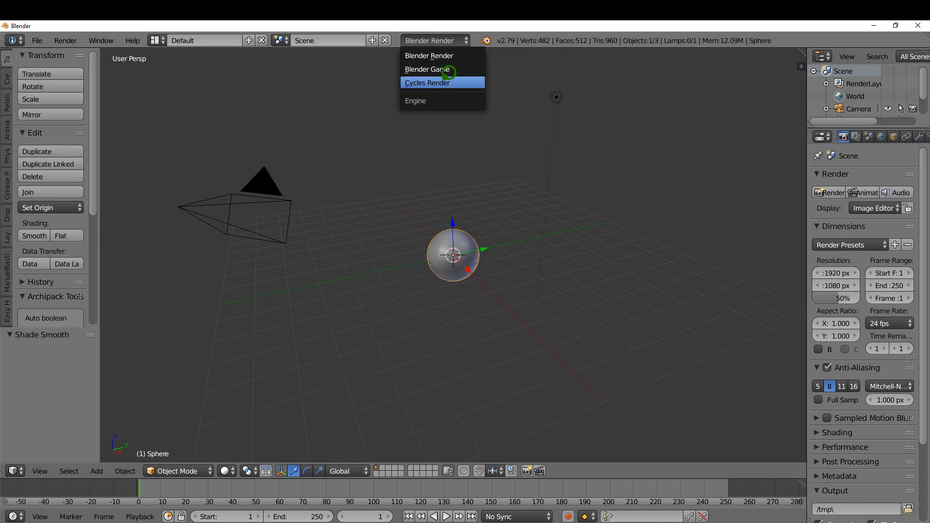
pyautogui.click(427, 82)
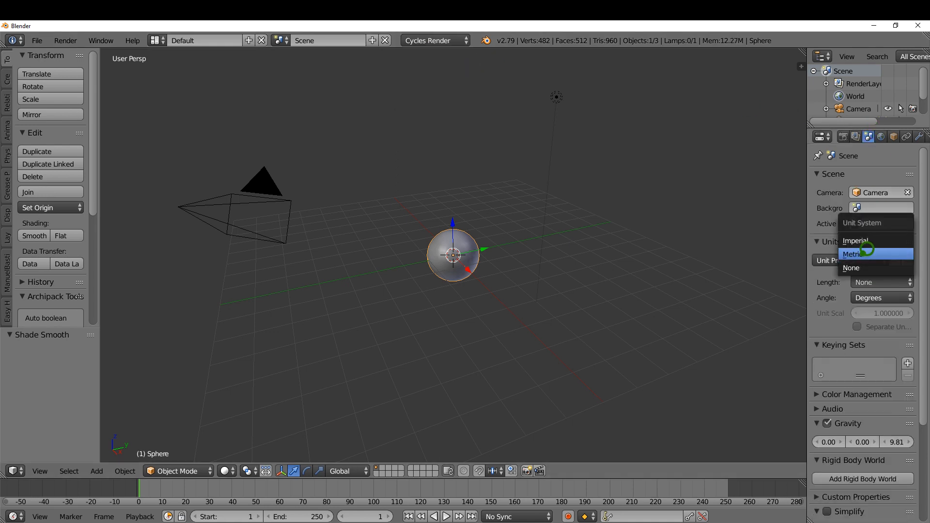
pyautogui.click(856, 254)
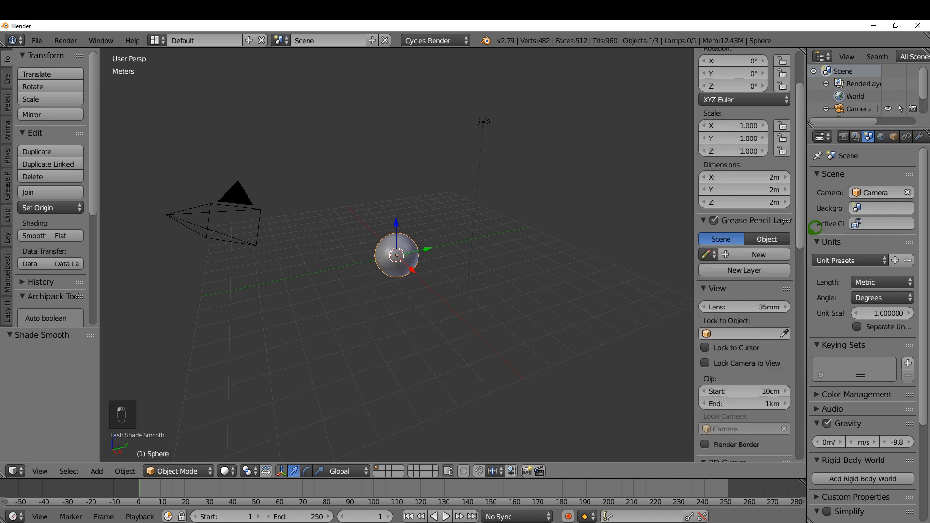
pyautogui.scroll(3)
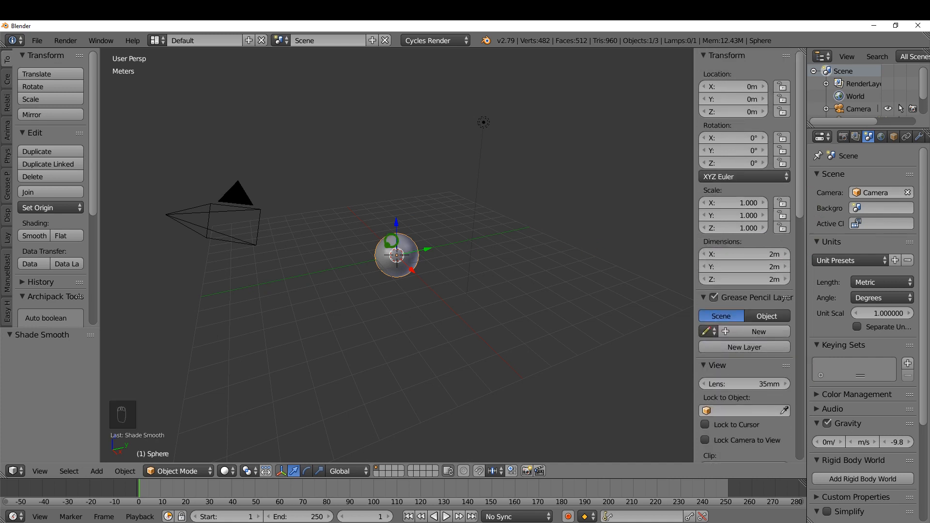
pyautogui.moveTo(67, 236)
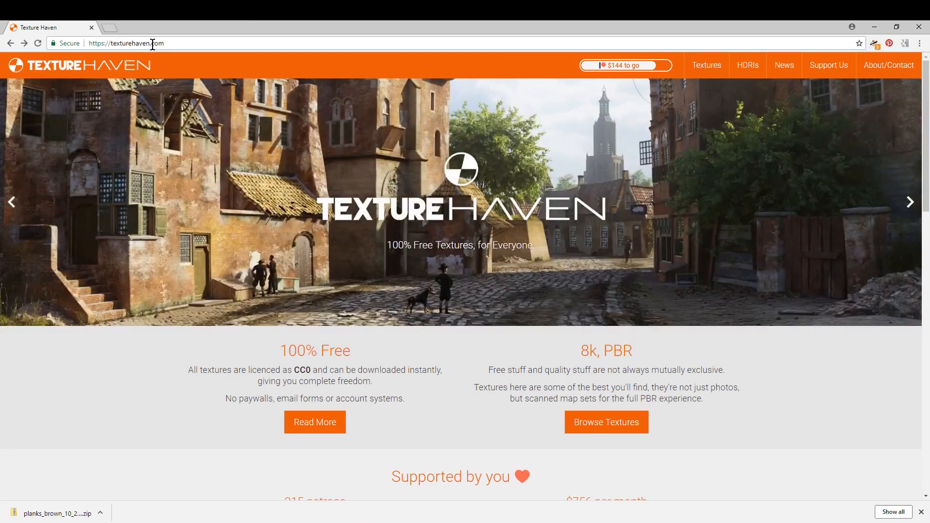
pyautogui.moveTo(706, 65)
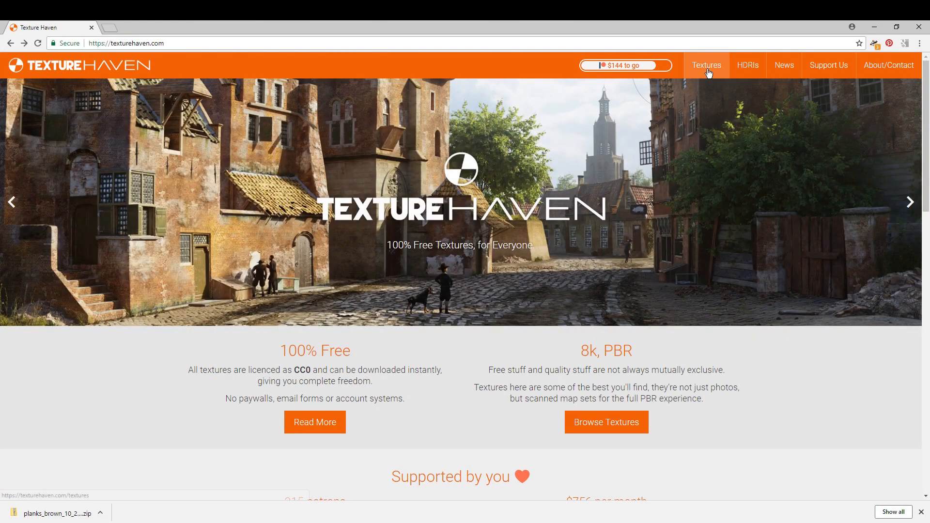
# Download the planks_brown_10 All Maps 2k PNG zip to the Desktop
pyautogui.click(706, 65)
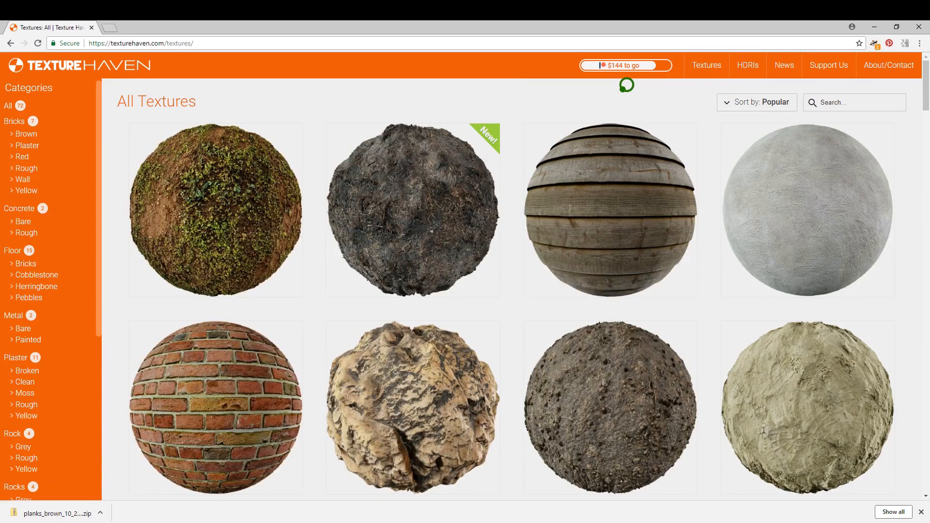
pyautogui.moveTo(613, 192)
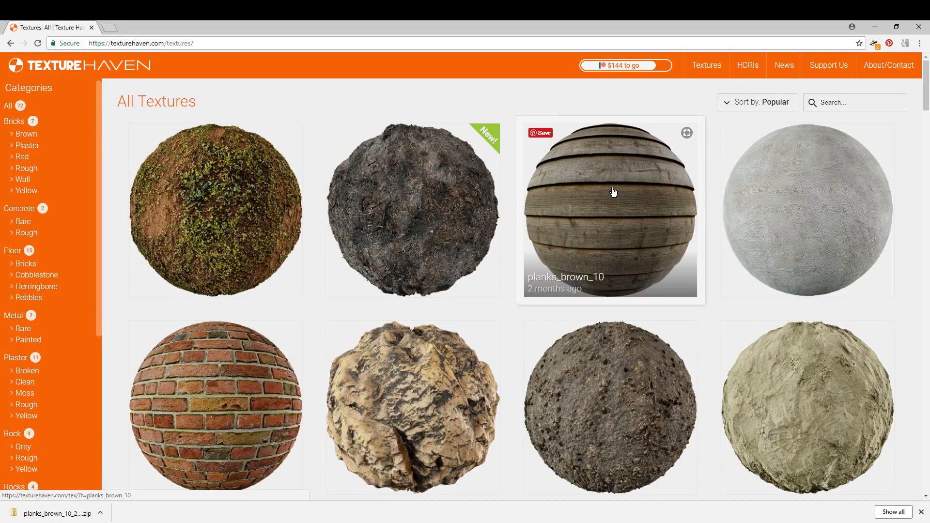
pyautogui.click(610, 207)
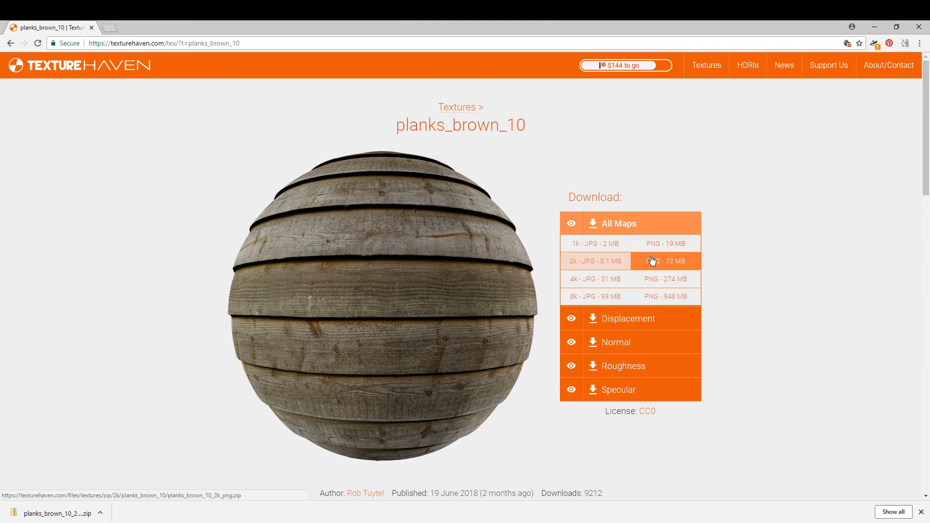
pyautogui.click(666, 261)
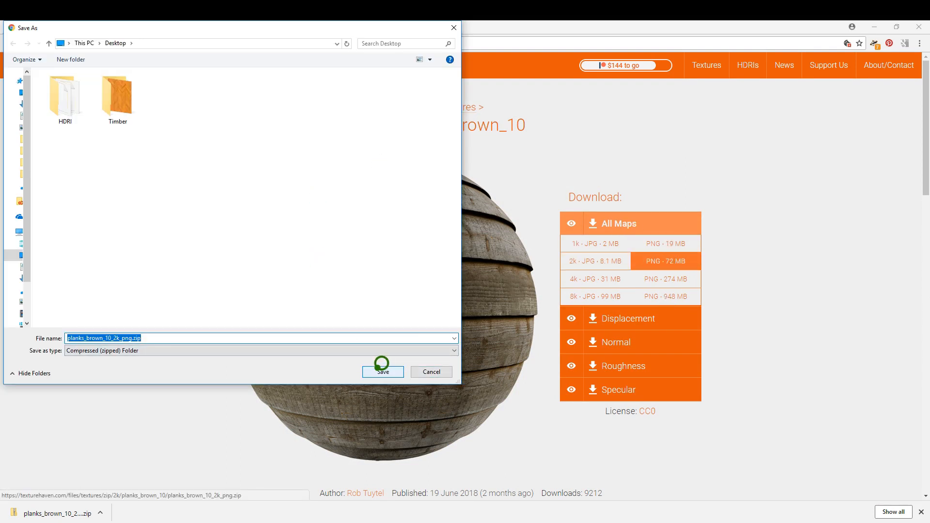
pyautogui.click(381, 372)
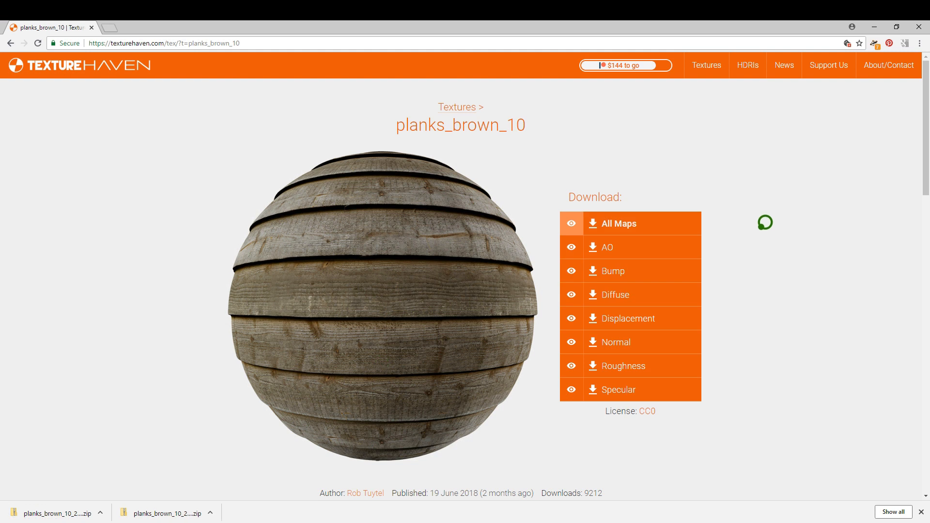
pyautogui.moveTo(747, 64)
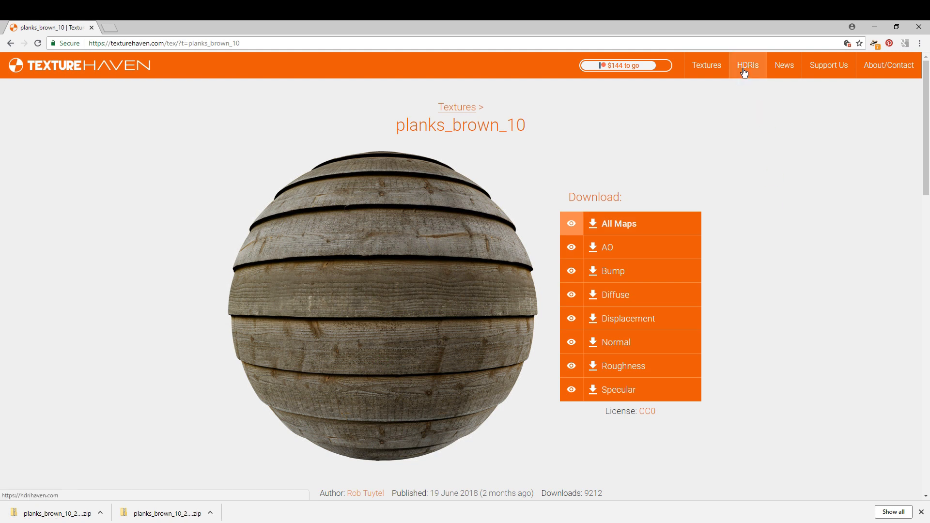
# Go to the HDRI Haven site from the top bar
pyautogui.click(747, 65)
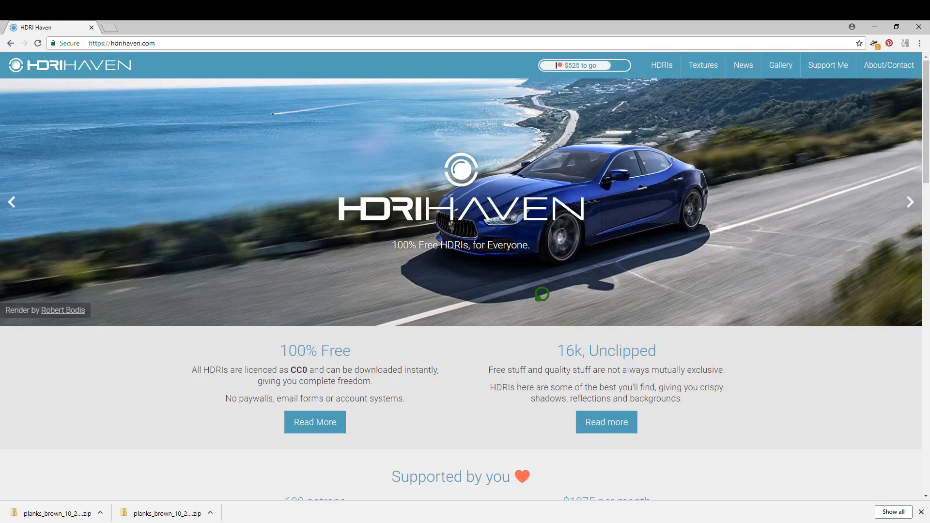
pyautogui.moveTo(466, 48)
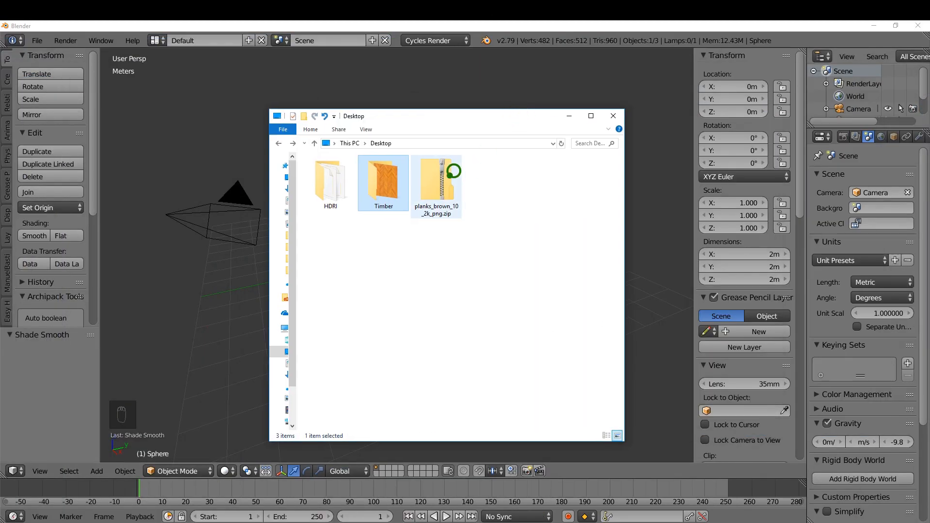
# Extract the planks zip with 7-Zip into its own Desktop folder and close Explorer
pyautogui.rightClick(436, 184)
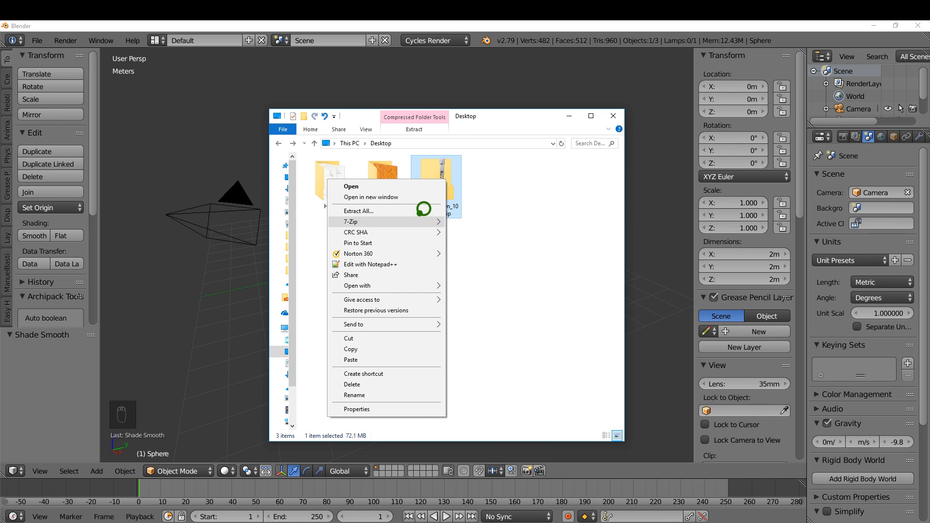
pyautogui.click(351, 221)
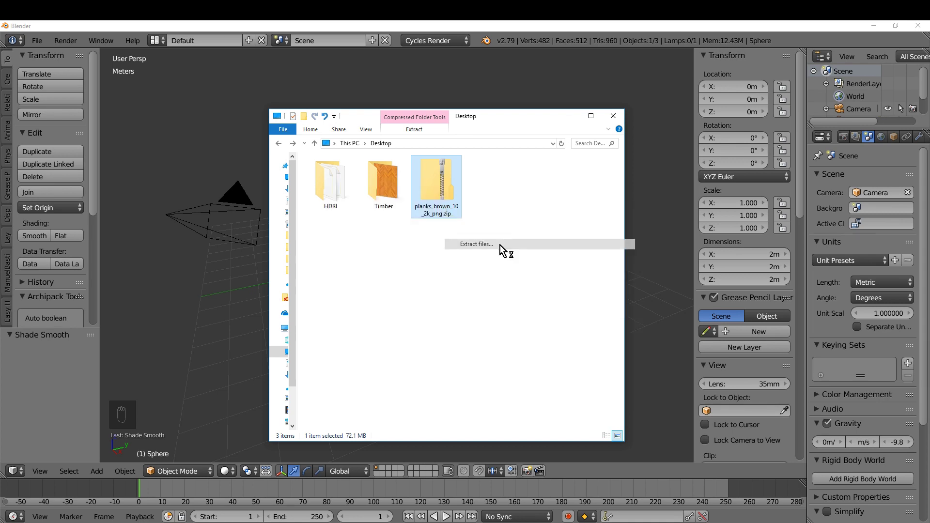
pyautogui.click(474, 244)
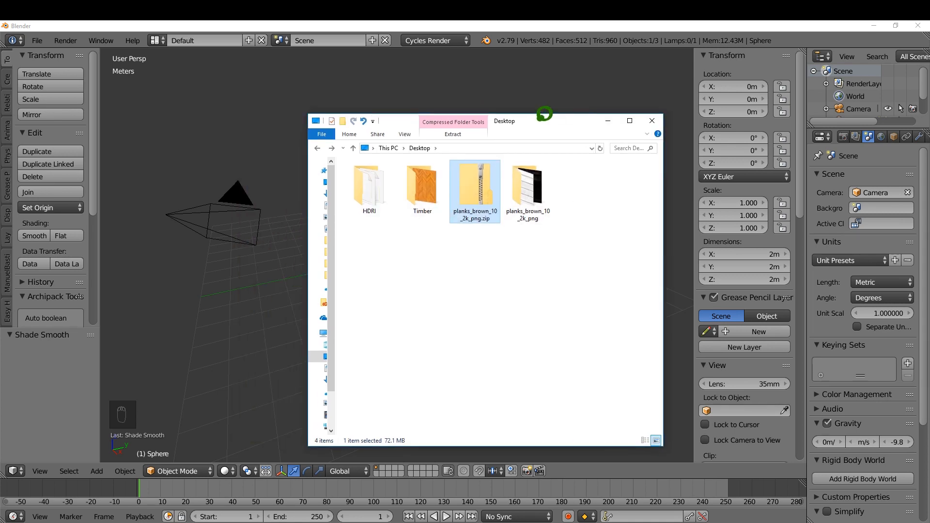
pyautogui.click(651, 121)
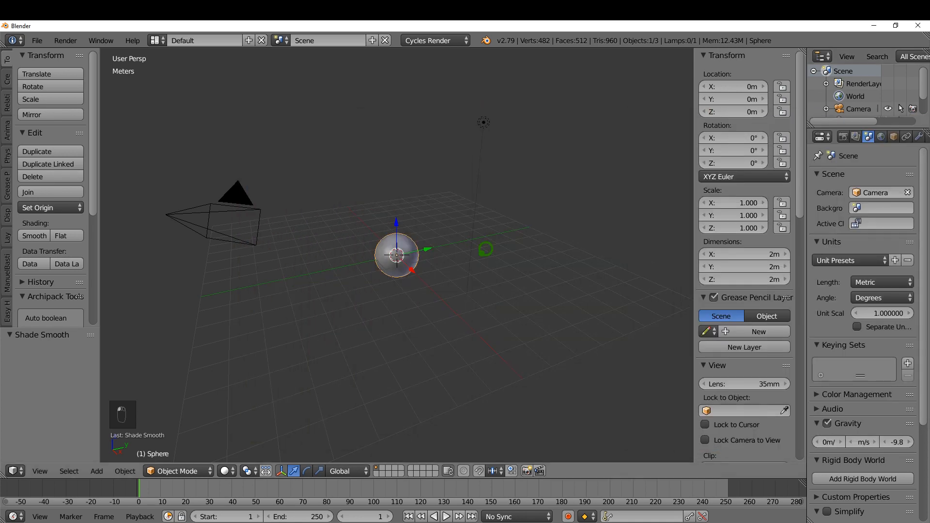
# Split the 3D View and make the right half a Node Editor
pyautogui.press('n')
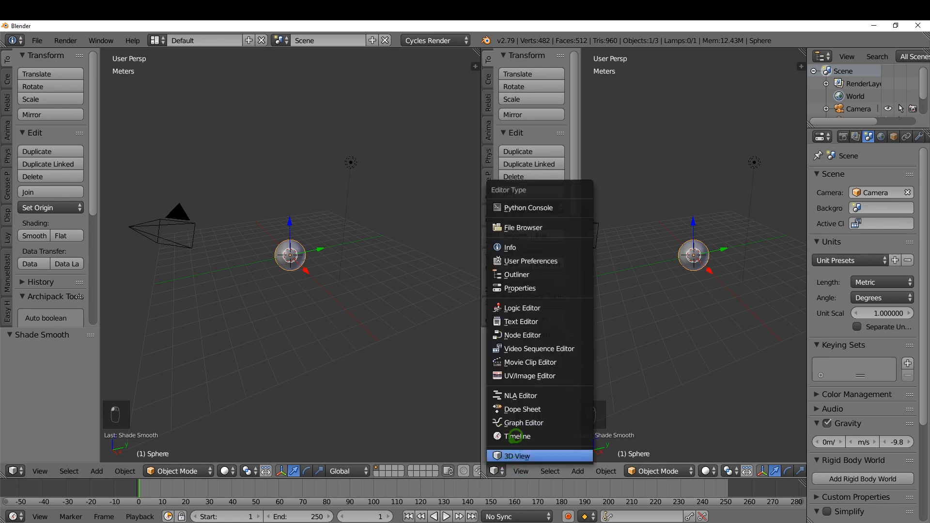
pyautogui.click(522, 334)
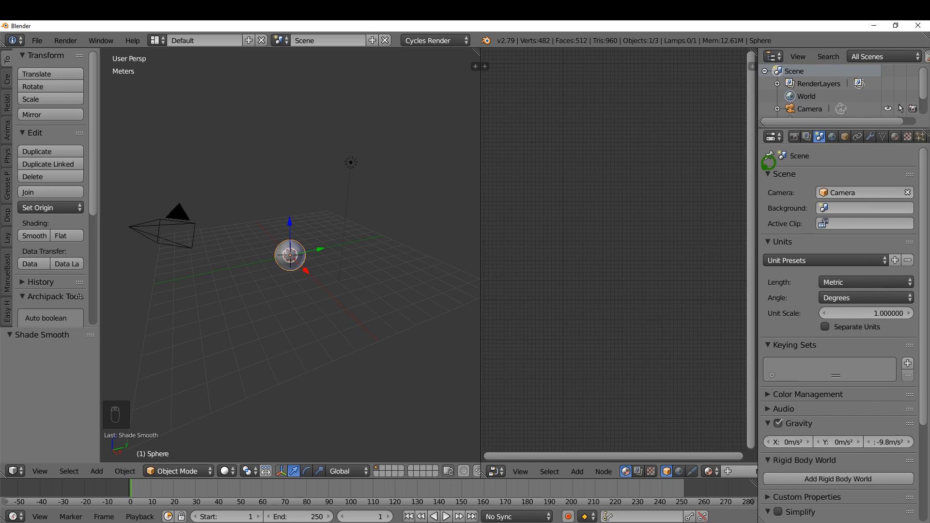
# Create material Planks on the sphere, replacing Diffuse BSDF with a Principled BSDF node
pyautogui.click(905, 137)
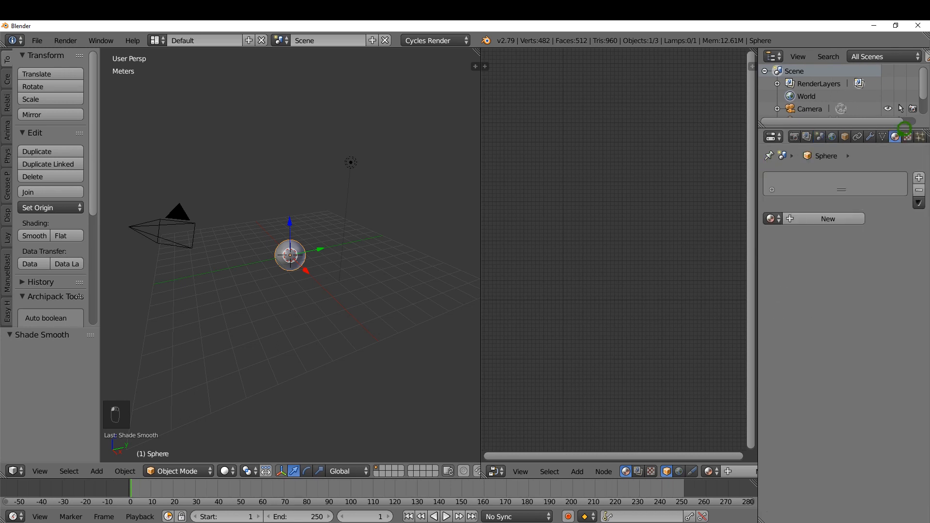
pyautogui.click(826, 218)
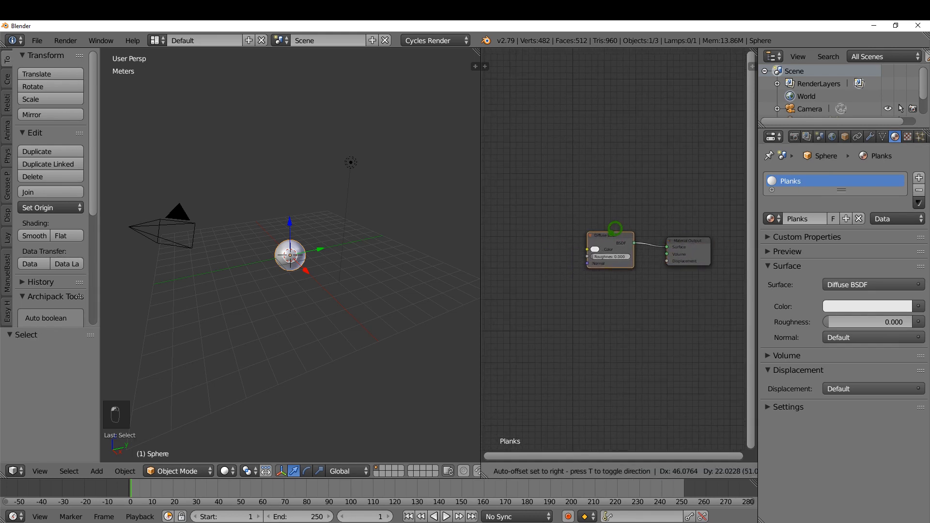
pyautogui.press('Delete')
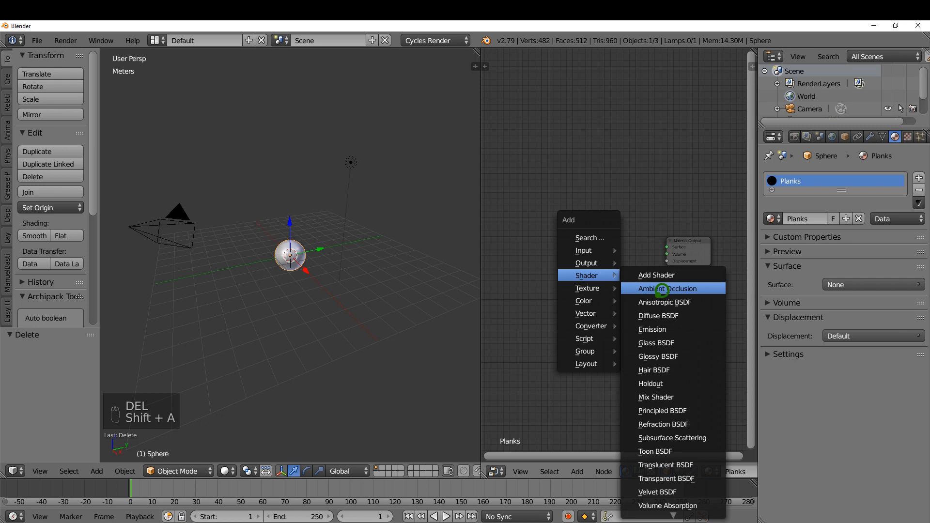
pyautogui.click(662, 411)
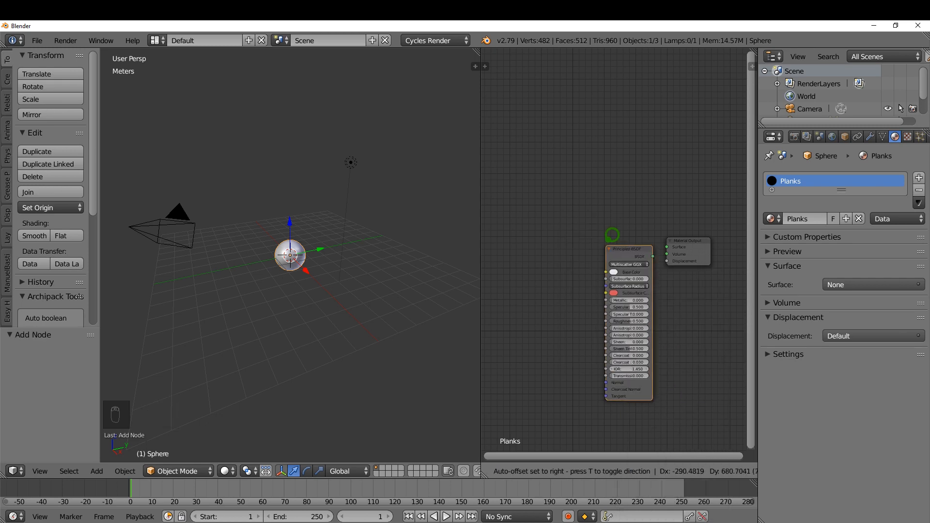
pyautogui.click(629, 240)
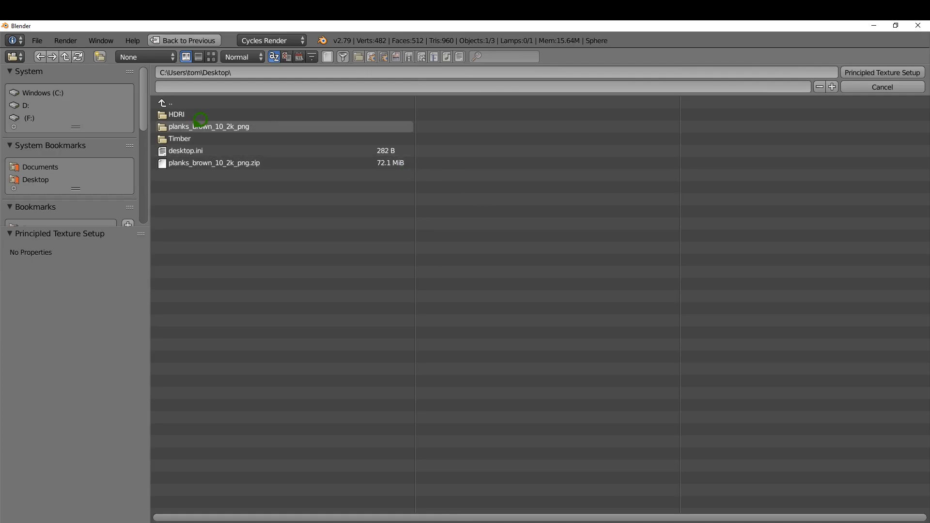
# Run Principled Texture Setup on all maps in the planks_brown_10_2k_png folder
pyautogui.doubleClick(209, 125)
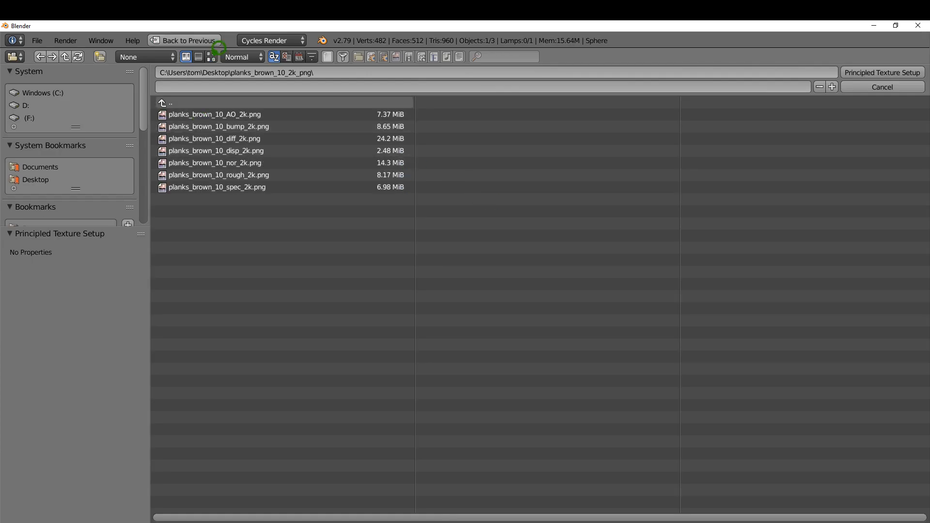
pyautogui.click(211, 57)
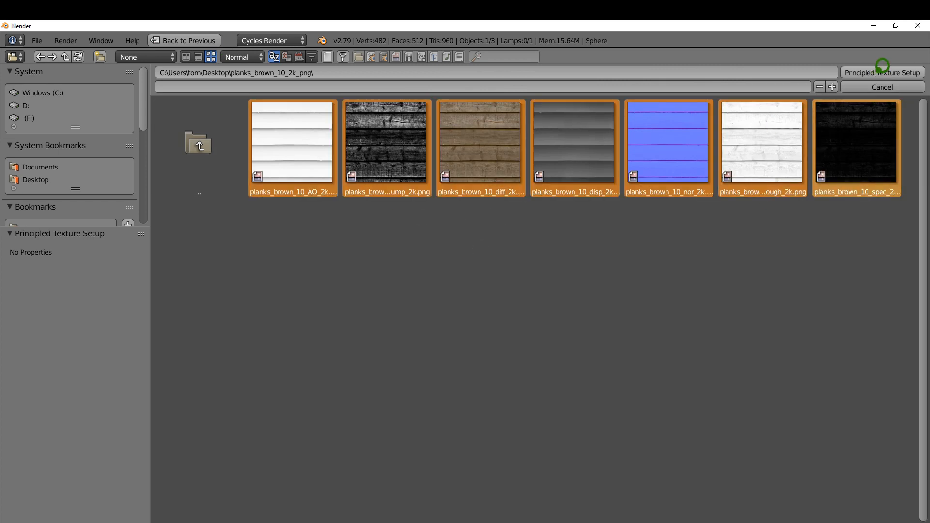
pyautogui.click(882, 73)
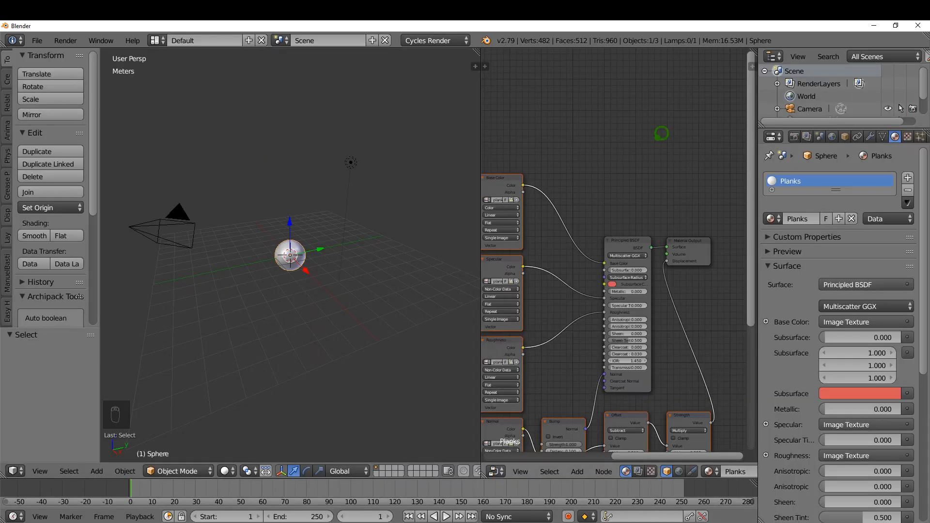
# Enter camera view, lock camera to view, zoom until the sphere fills the frame, then unlock
pyautogui.scroll(-3)
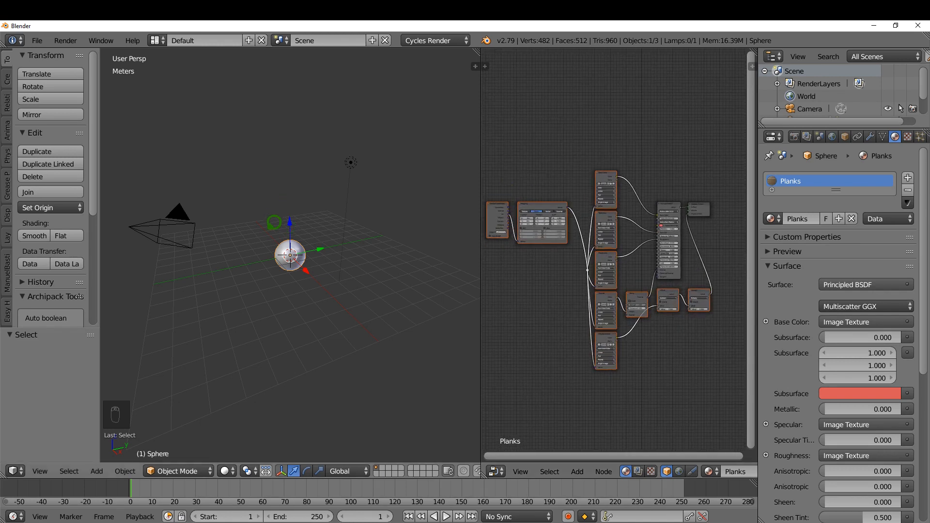
pyautogui.press('NUMPAD_0')
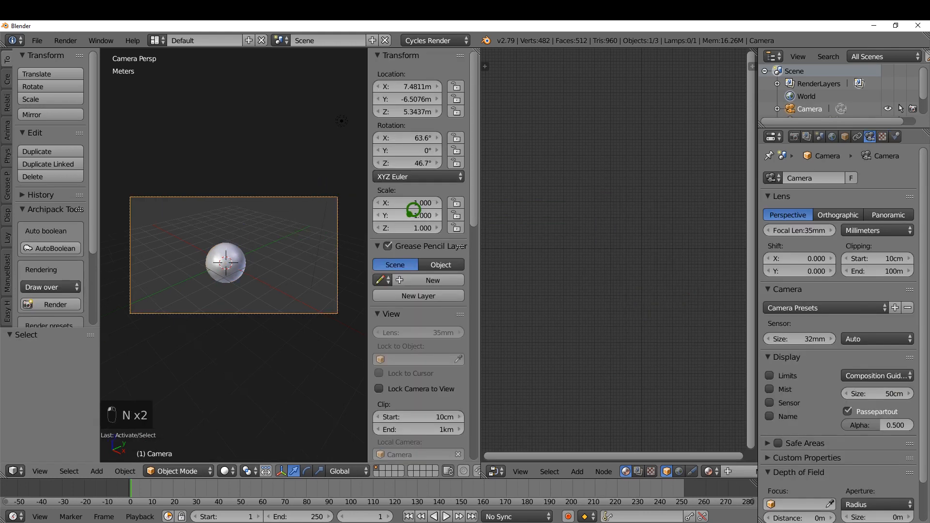
pyautogui.moveTo(388, 382)
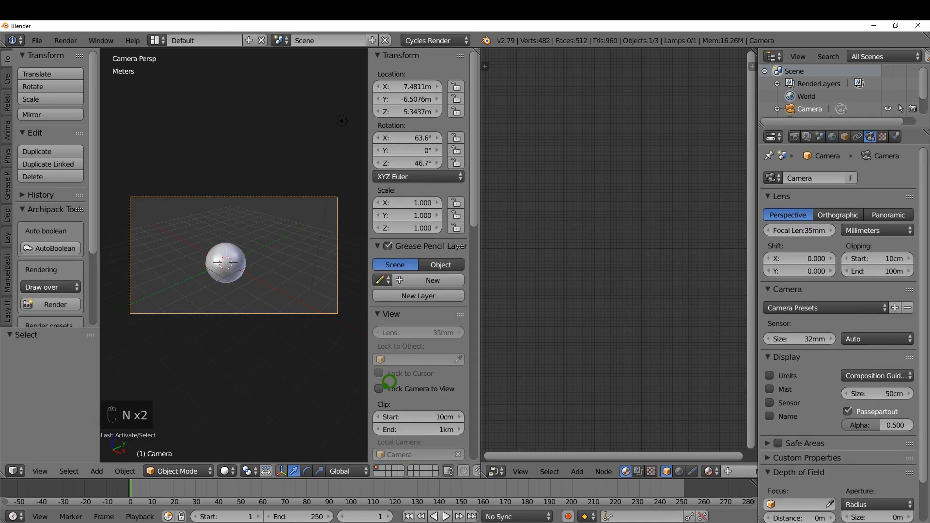
pyautogui.click(380, 389)
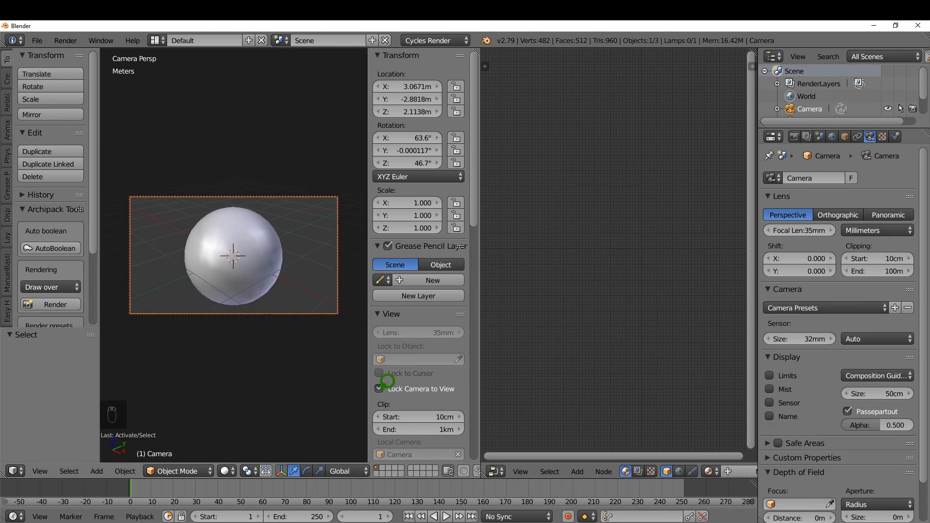
pyautogui.click(379, 388)
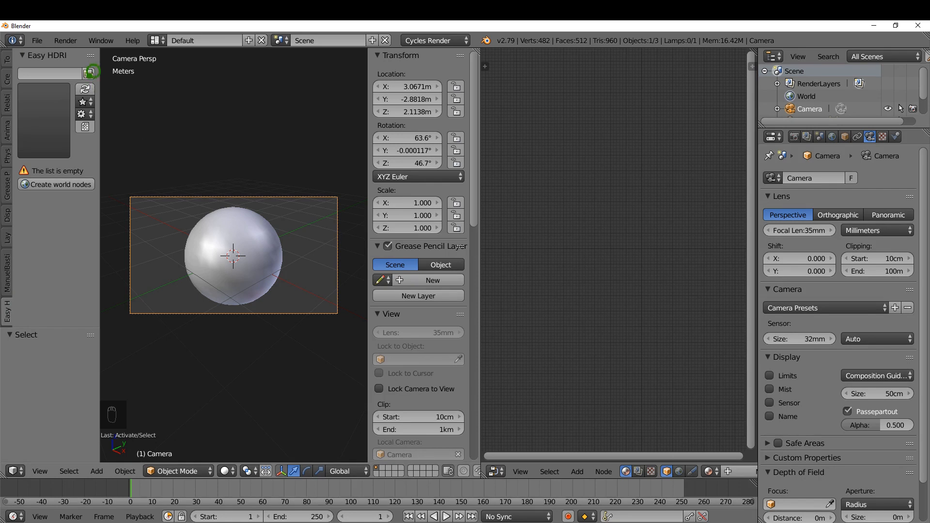
pyautogui.moveTo(89, 74)
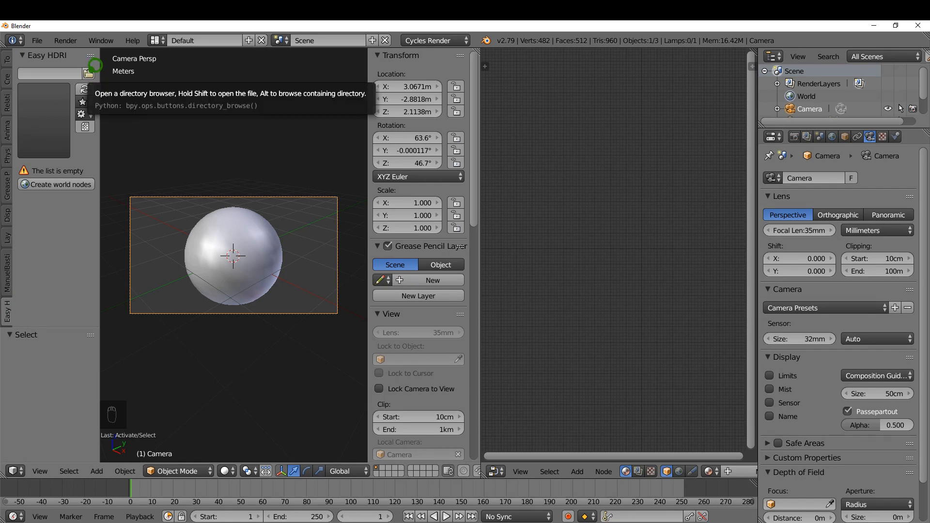
# Point the Easy HDRI panel at the Desktop HDRI folder and accept it as the image source
pyautogui.click(88, 74)
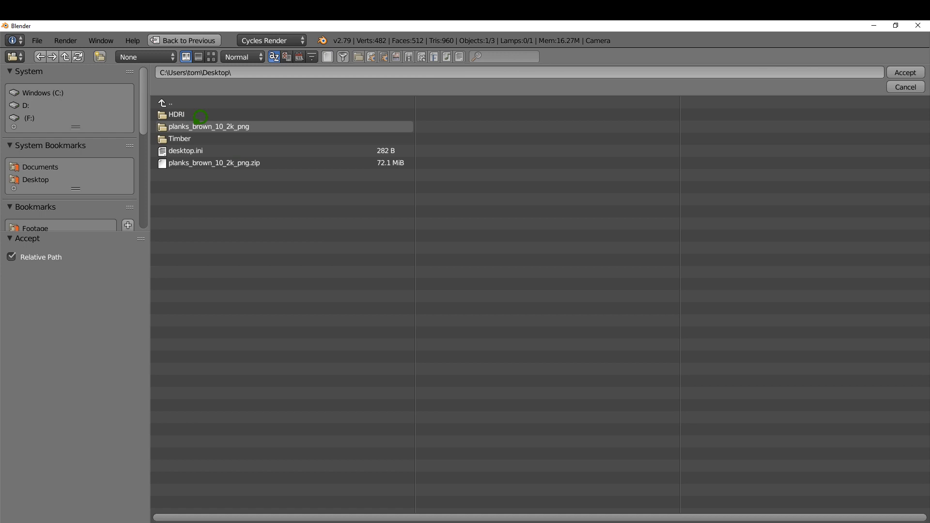
pyautogui.doubleClick(176, 114)
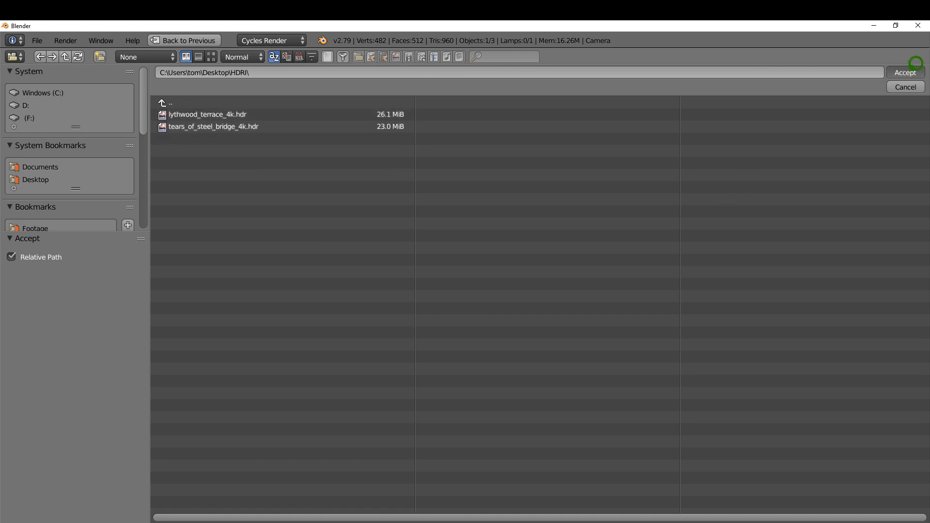
pyautogui.click(905, 73)
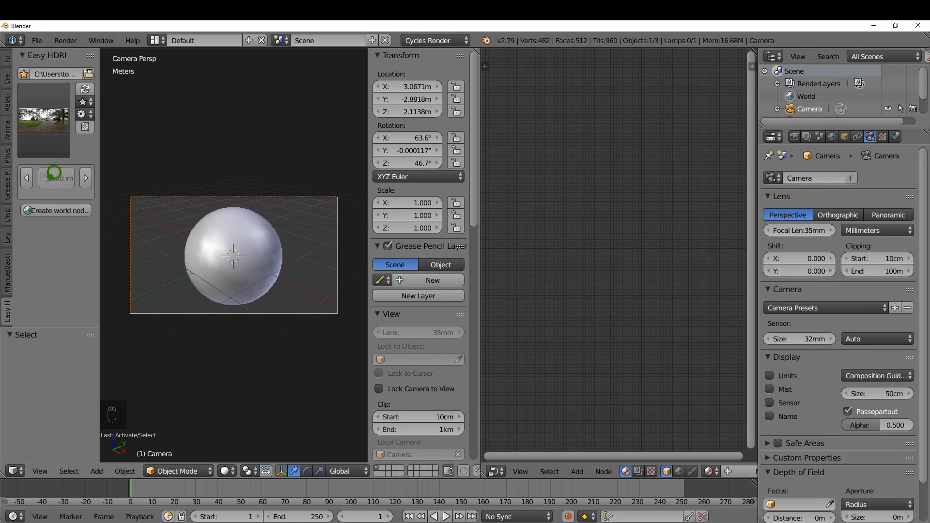
# Create EasyHDR world nodes, preview the plank sphere with rendered shading, then return to solid
pyautogui.click(61, 210)
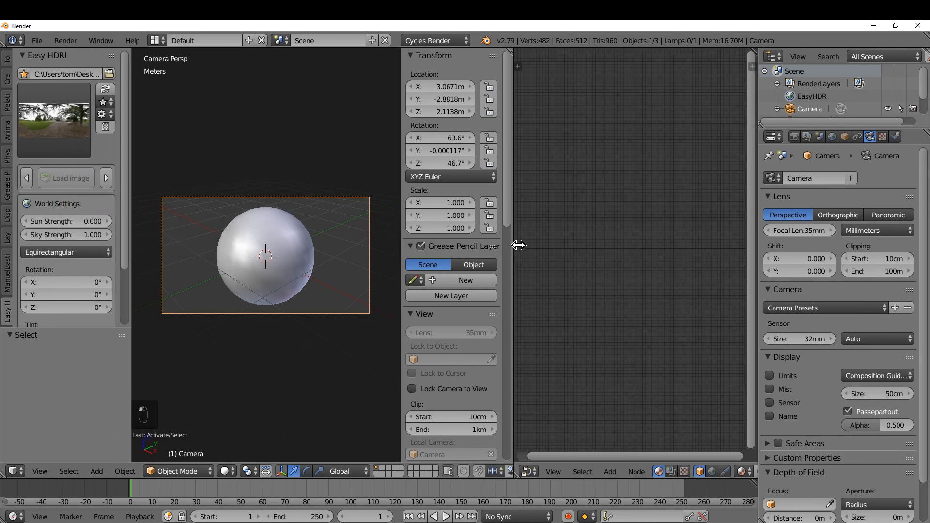
pyautogui.press('z')
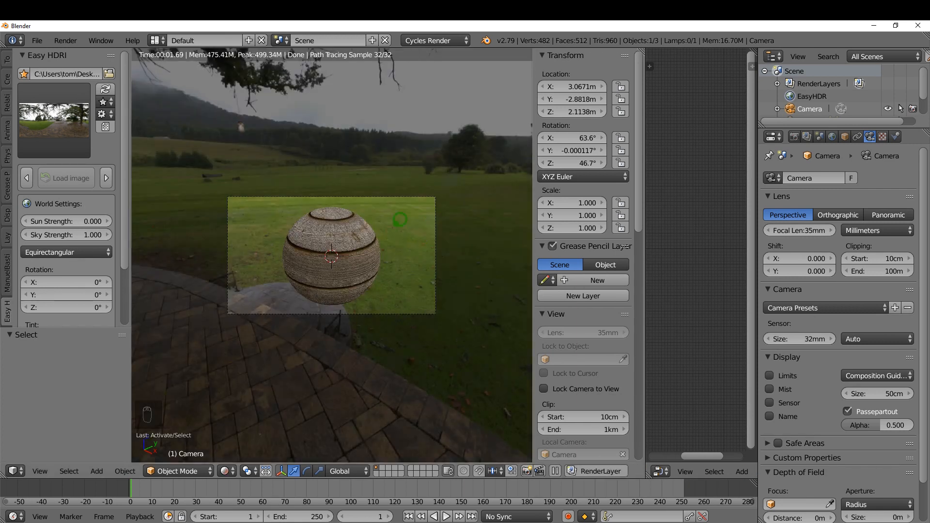
pyautogui.click(331, 254)
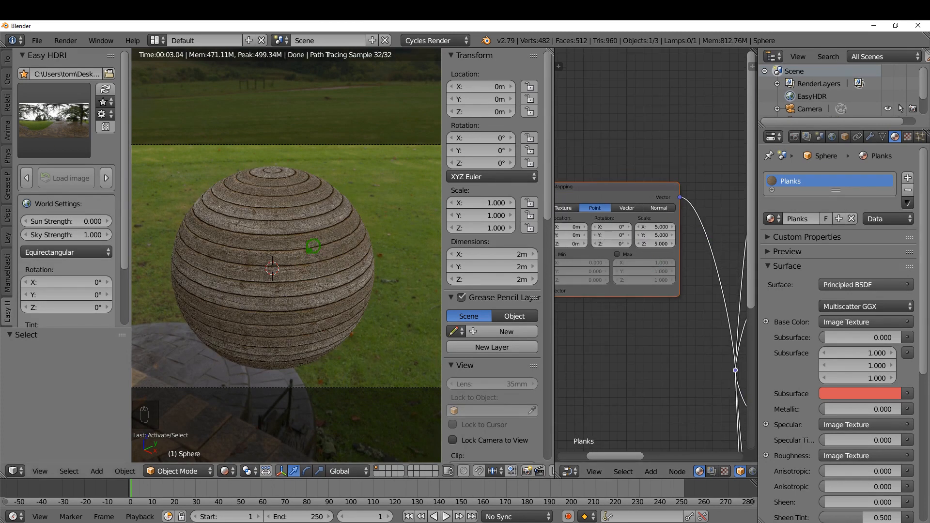
pyautogui.press('z')
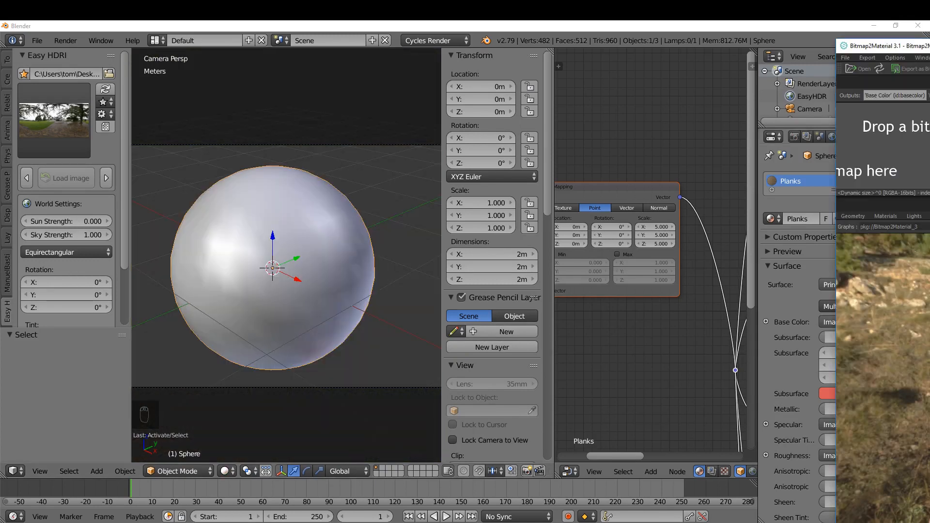
# Load Flooring.jpg as Bitmap2Material's main input and set the output size to 1024
pyautogui.click(884, 46)
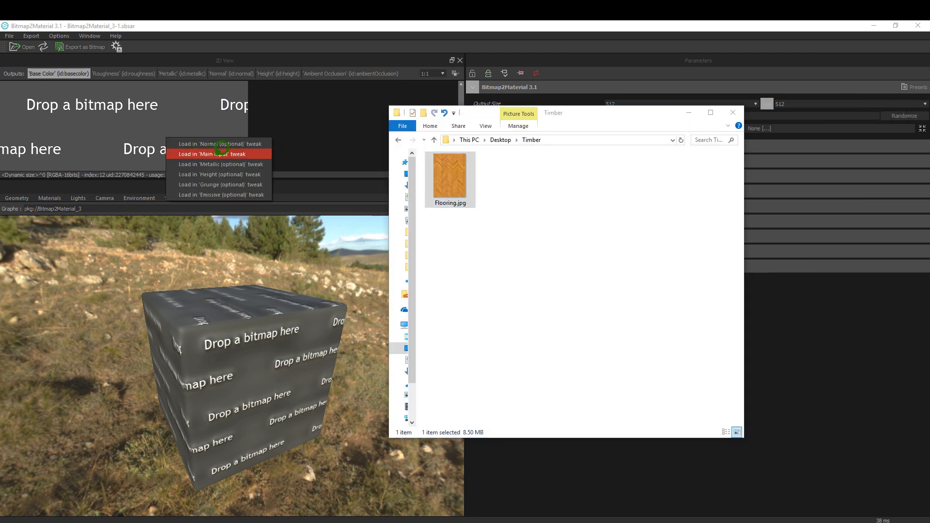
pyautogui.click(212, 154)
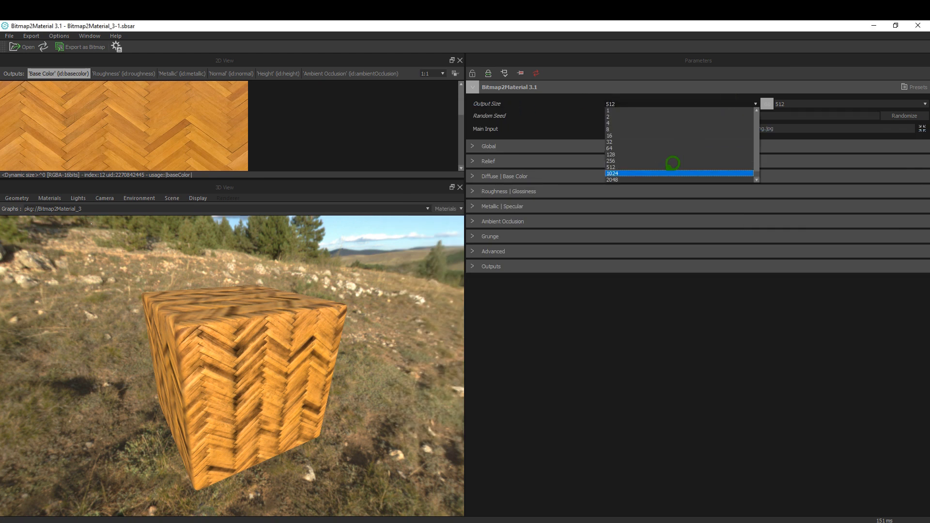
pyautogui.click(613, 173)
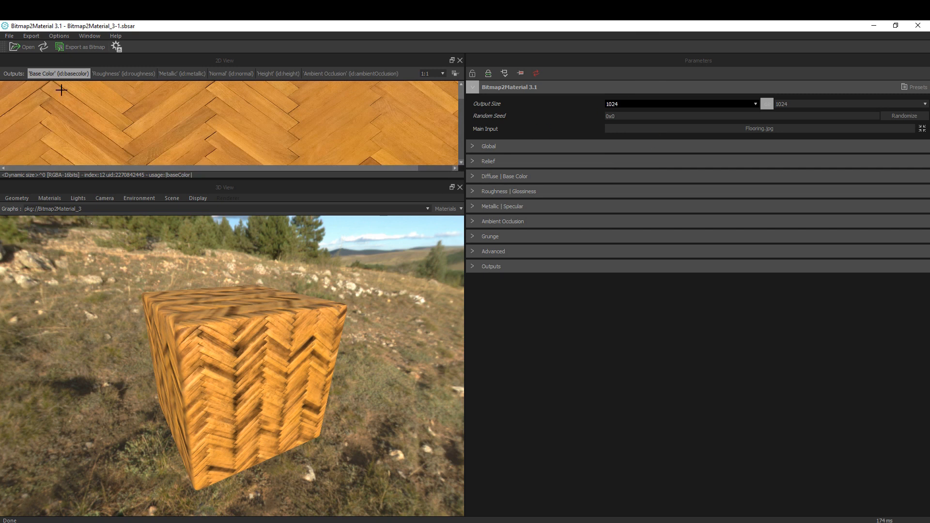
pyautogui.click(31, 36)
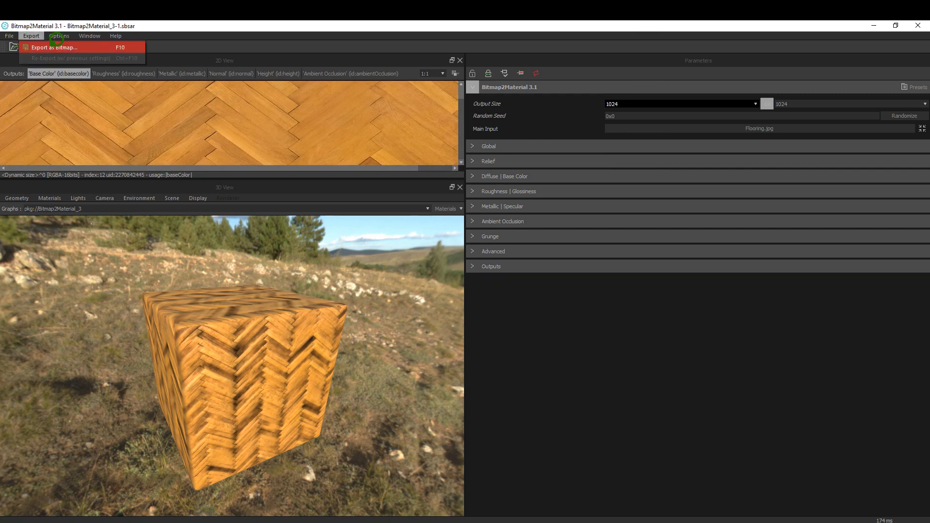
# Export all texture outputs as TGA bitmaps into the Desktop Timber folder
pyautogui.click(53, 46)
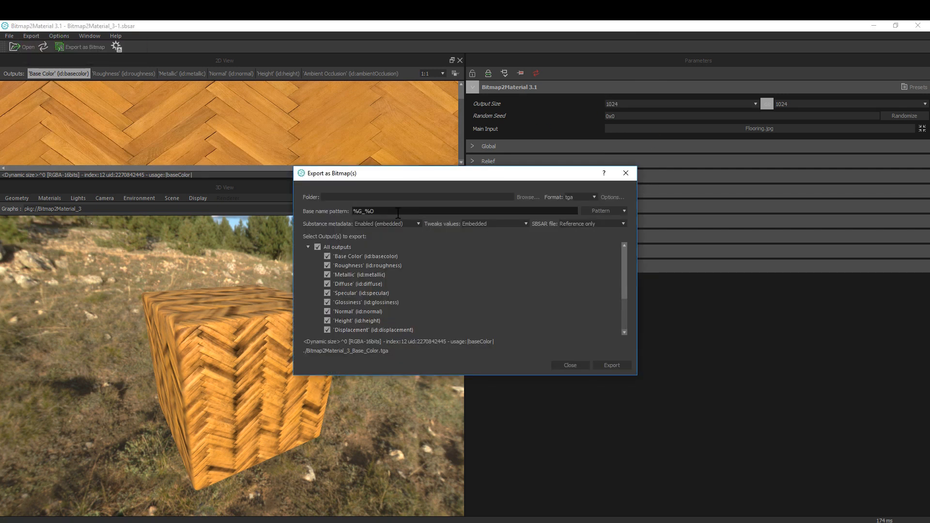
pyautogui.click(366, 265)
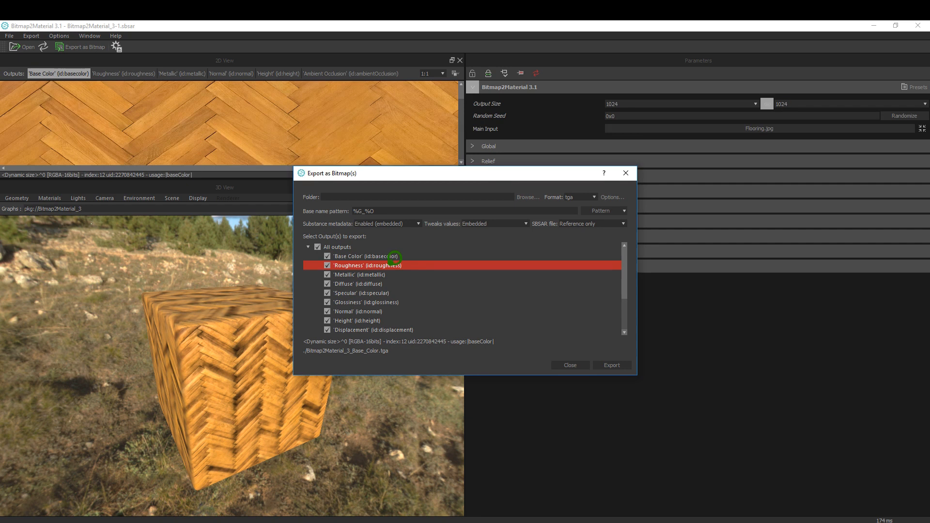
pyautogui.click(361, 293)
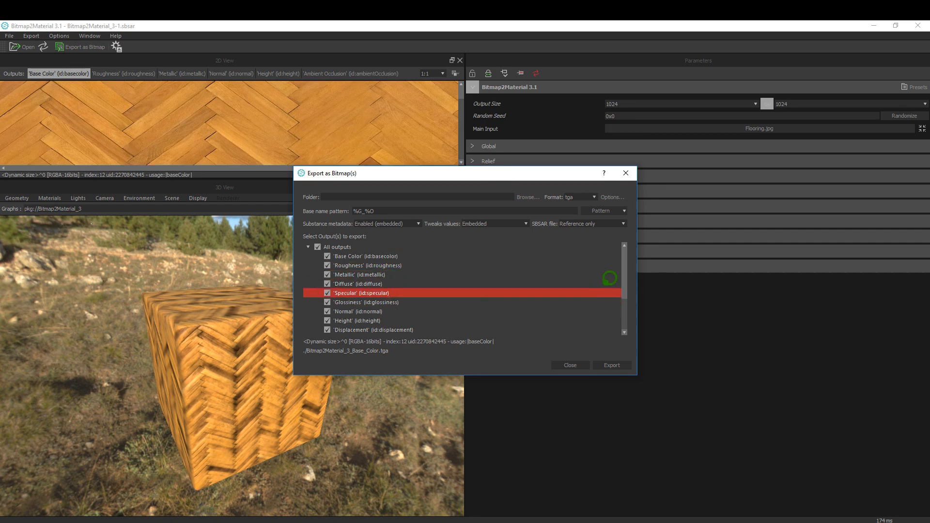
pyautogui.click(359, 274)
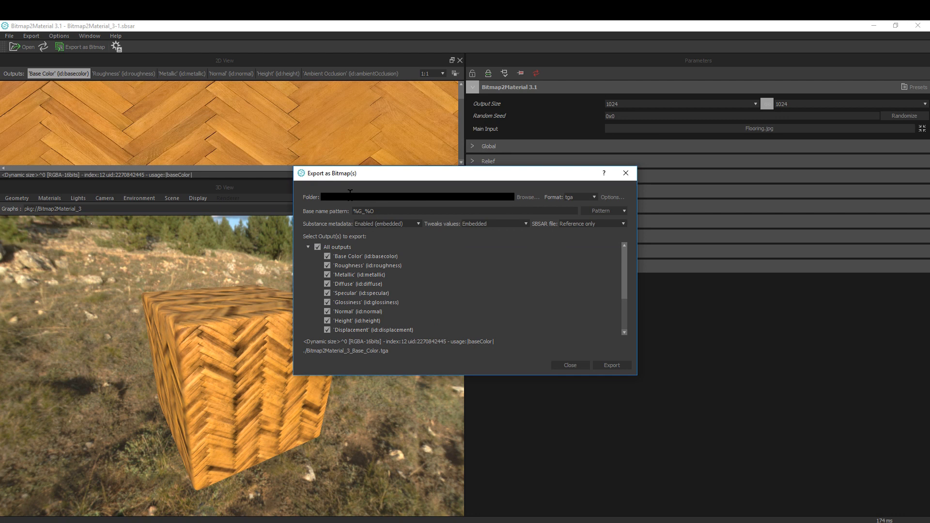
pyautogui.click(526, 196)
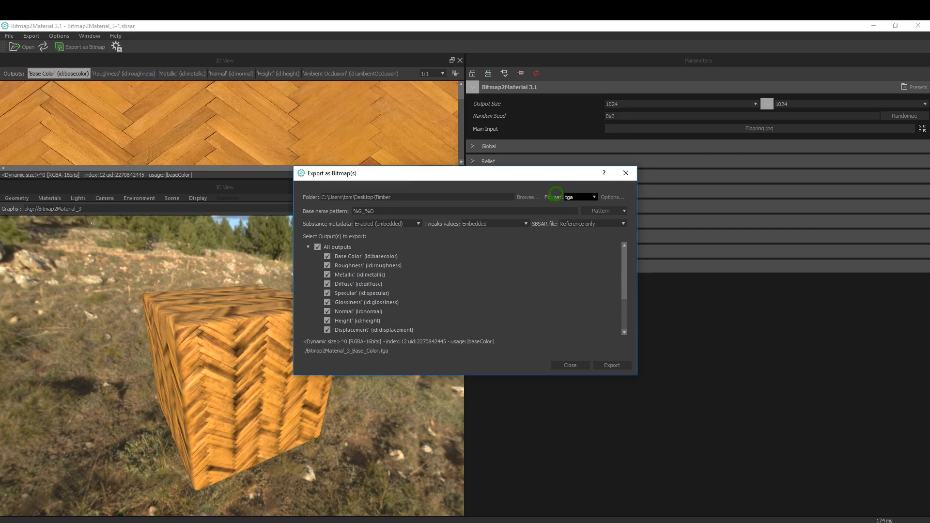
pyautogui.moveTo(585, 335)
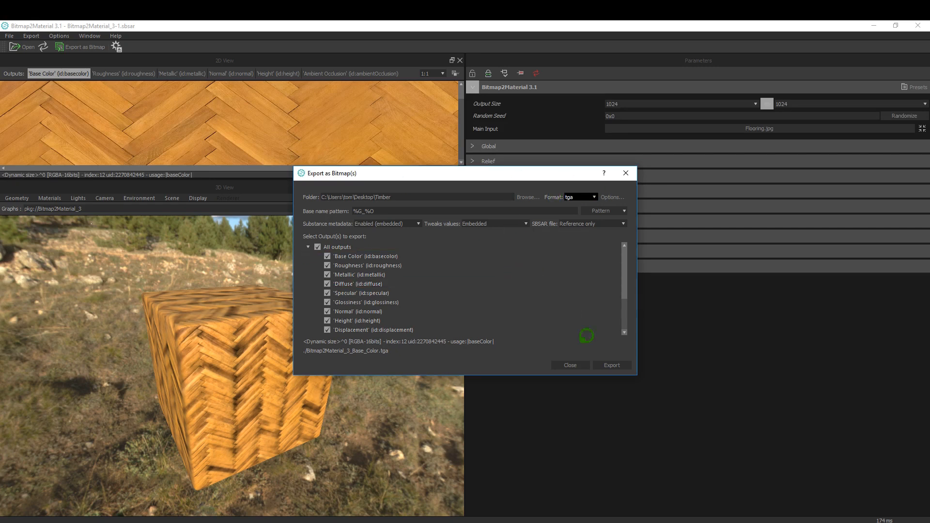
pyautogui.click(612, 365)
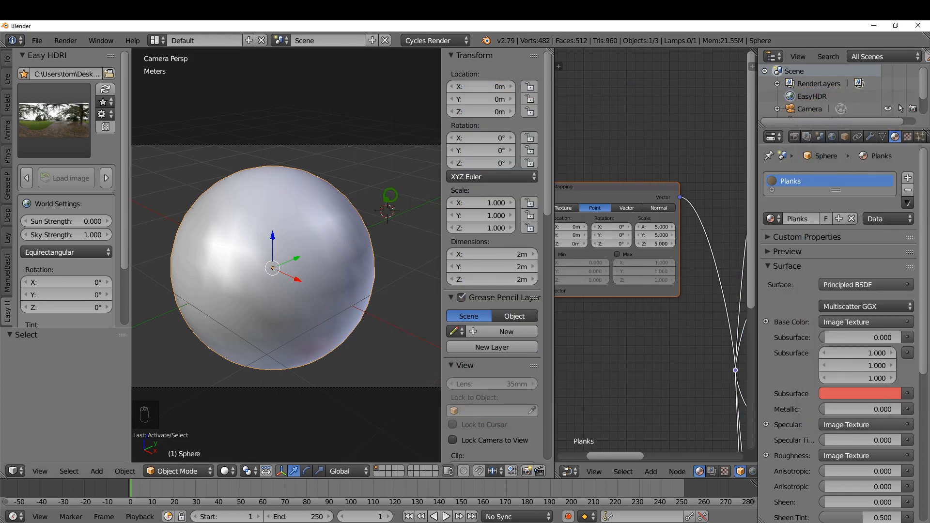
# Add a UV sphere, move it beside the first, and assign it a new Material.001
pyautogui.press('shift+a')
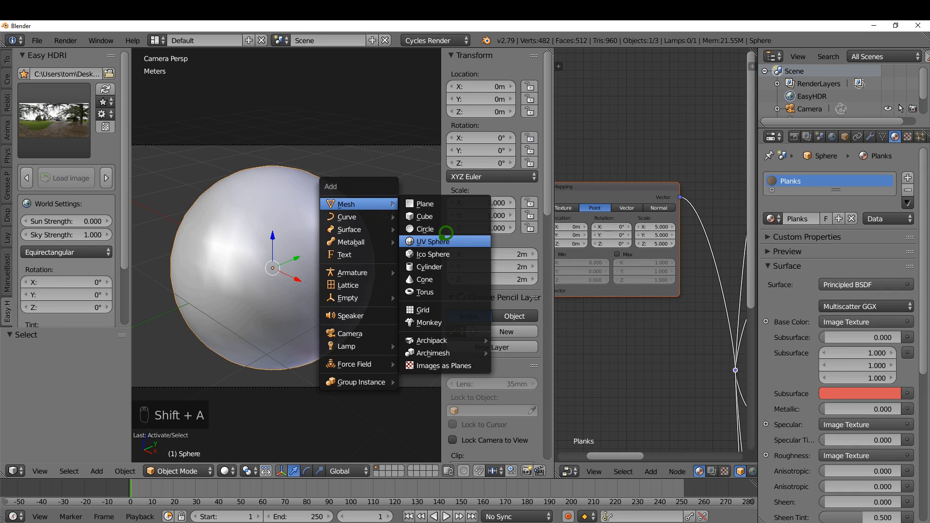
pyautogui.click(432, 241)
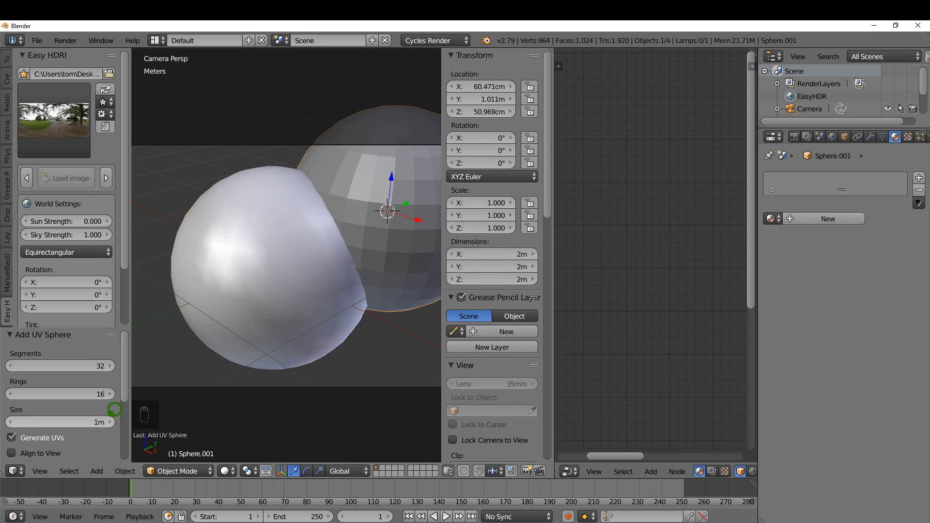
pyautogui.moveTo(52, 83)
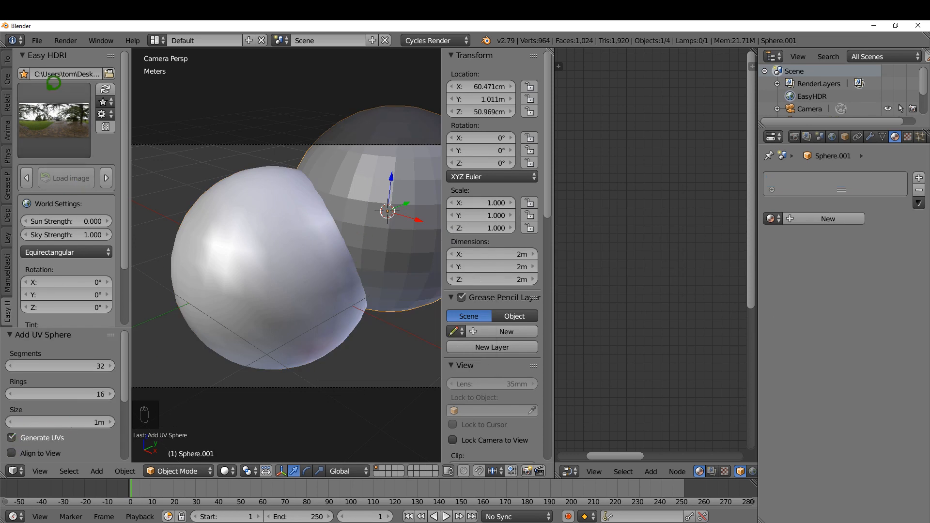
pyautogui.click(34, 236)
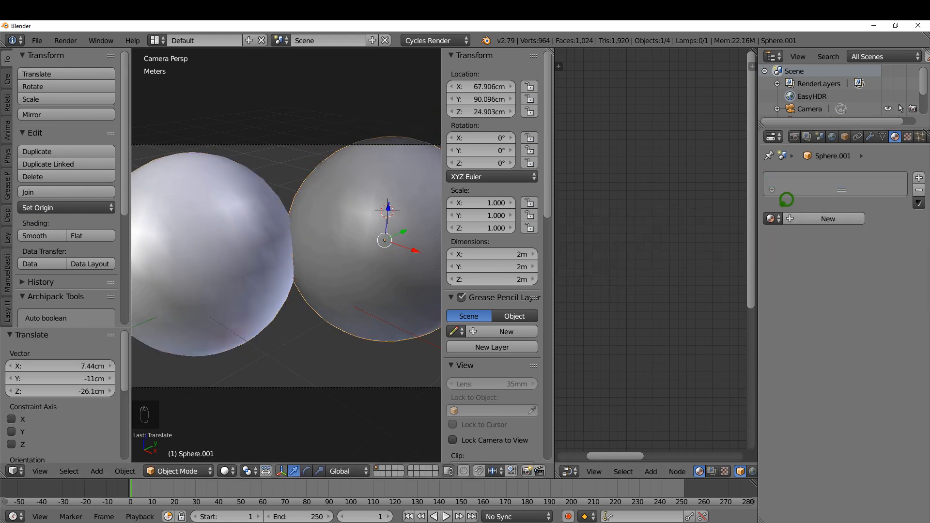
pyautogui.click(827, 218)
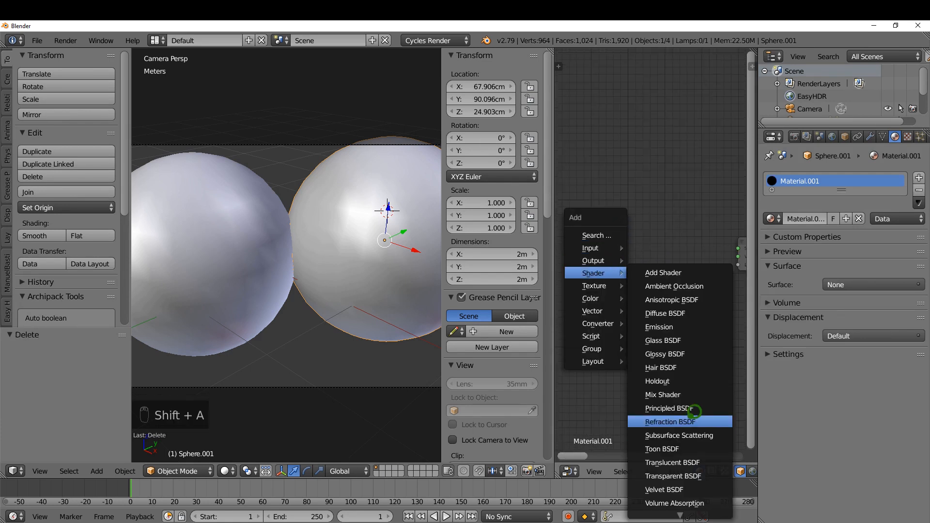
# Add a Principled BSDF and wire all Timber TGA maps to it via Principled Texture Setup
pyautogui.click(667, 408)
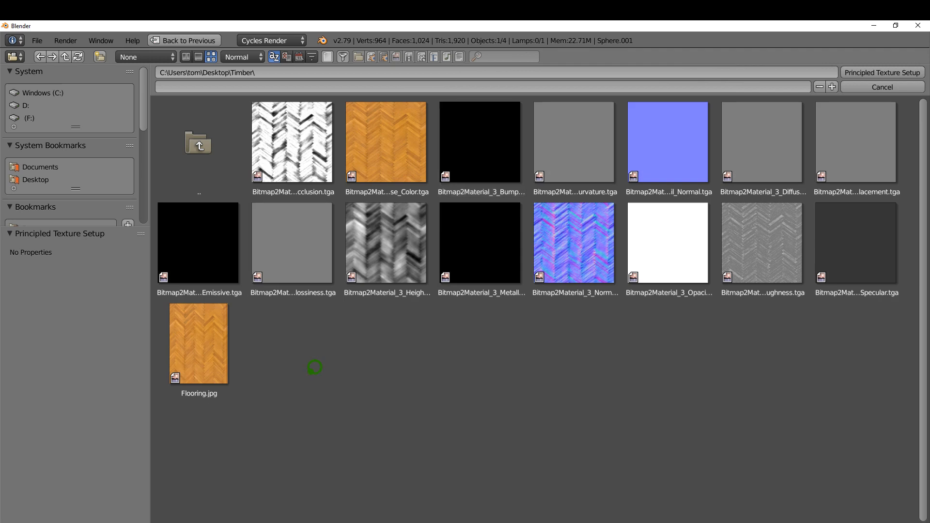
pyautogui.click(198, 344)
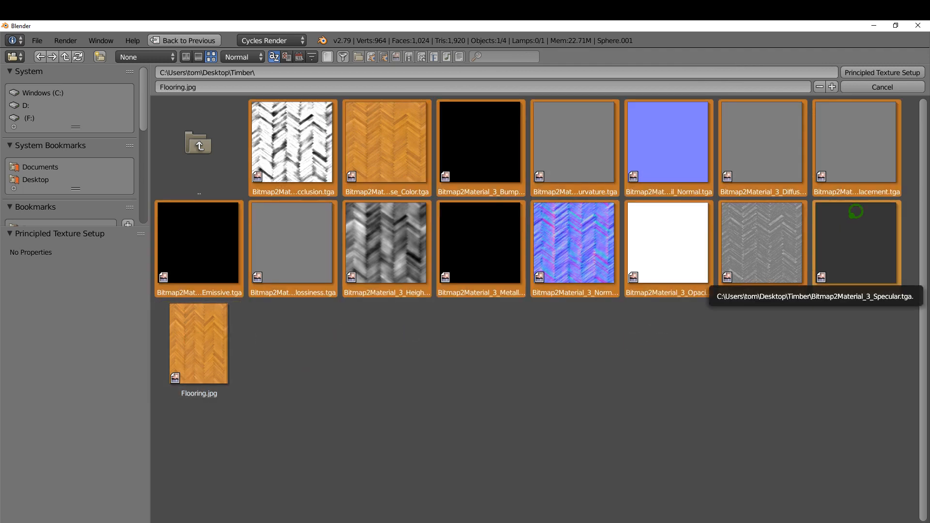
pyautogui.click(881, 73)
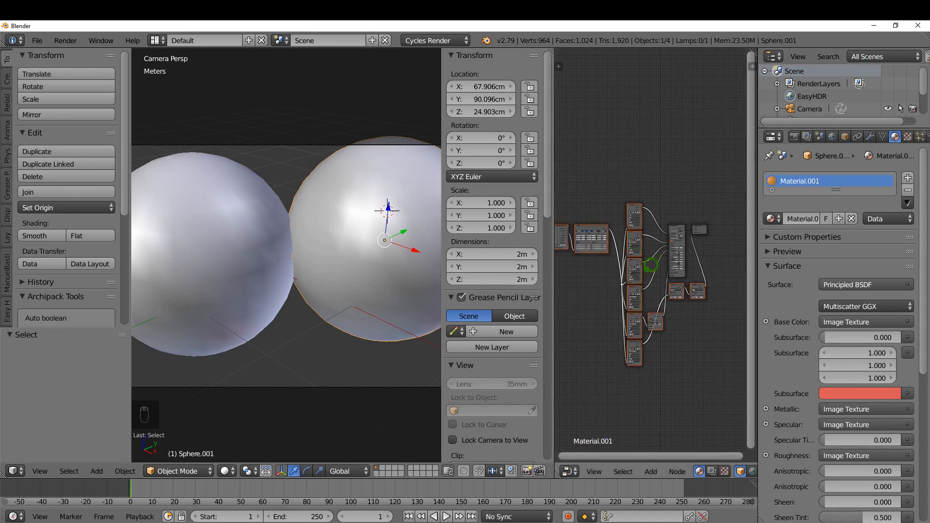
# Switch the viewport to Rendered shading to show both spheres under the HDRI
pyautogui.press('z')
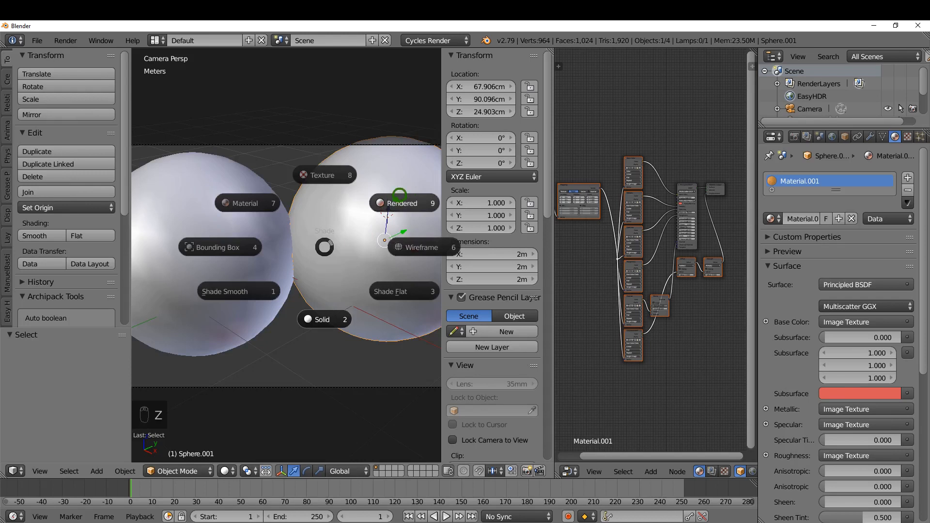
pyautogui.click(405, 202)
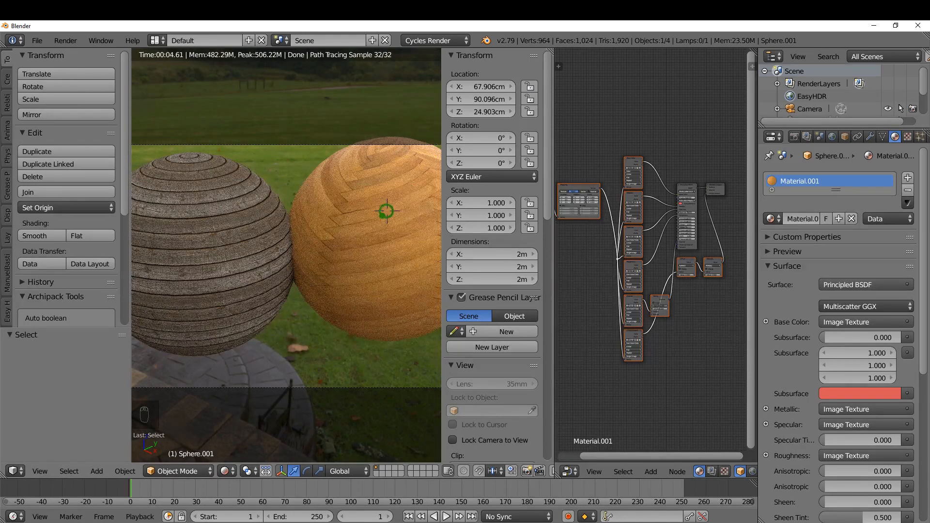